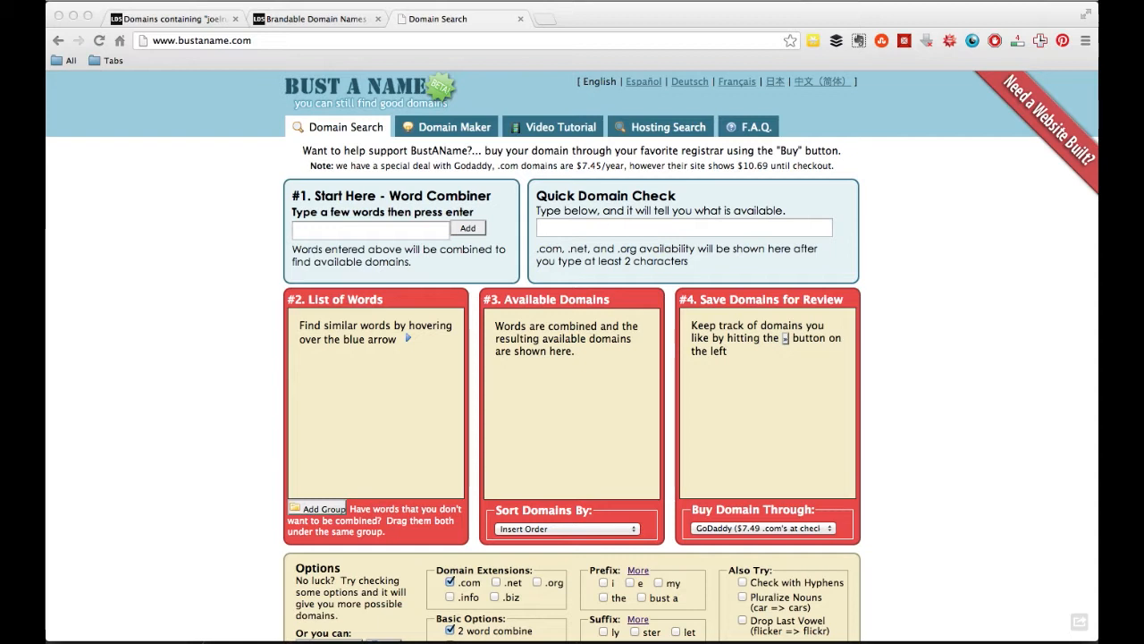
mouse_move(1004, 155)
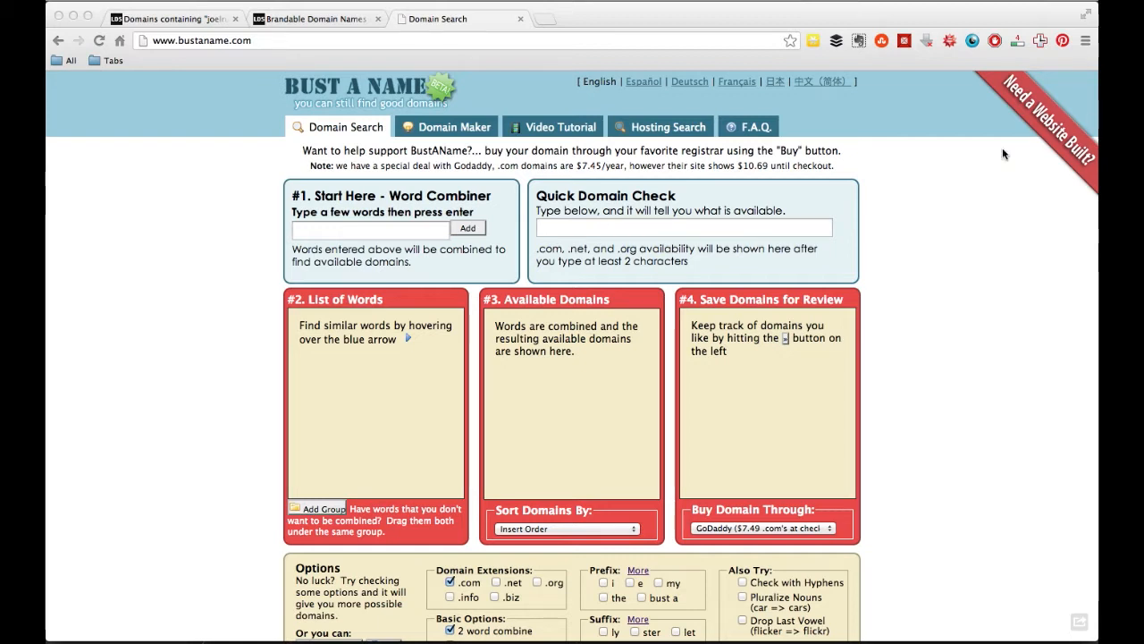
Run a quick domain check on joelrunyon, showing .com, .net and .org taken
click(667, 227)
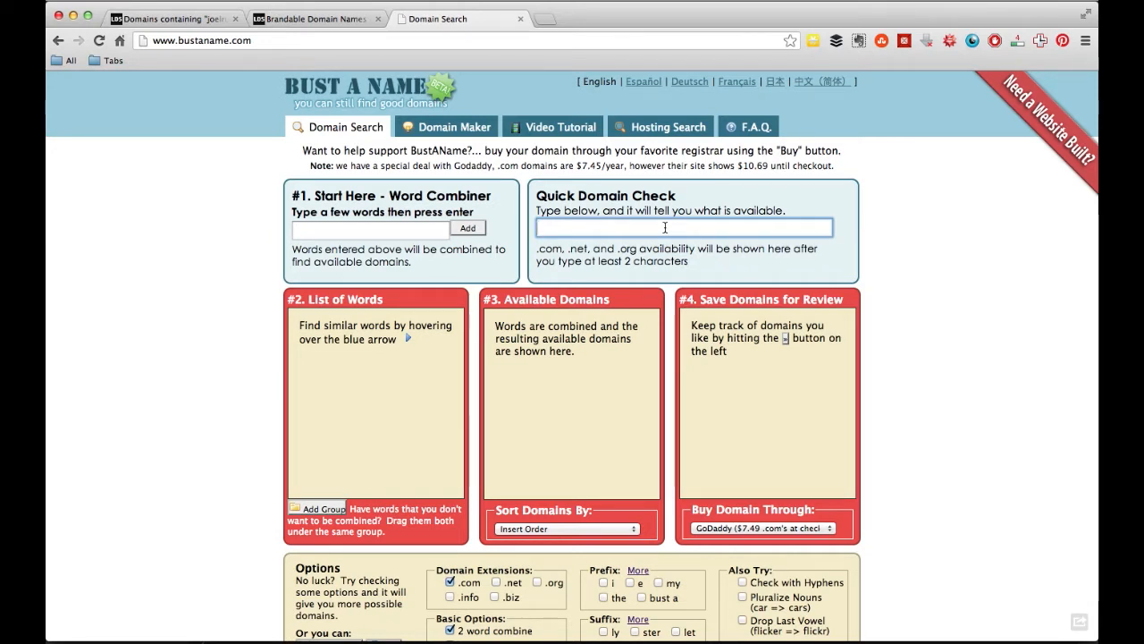
text(joerunyon)
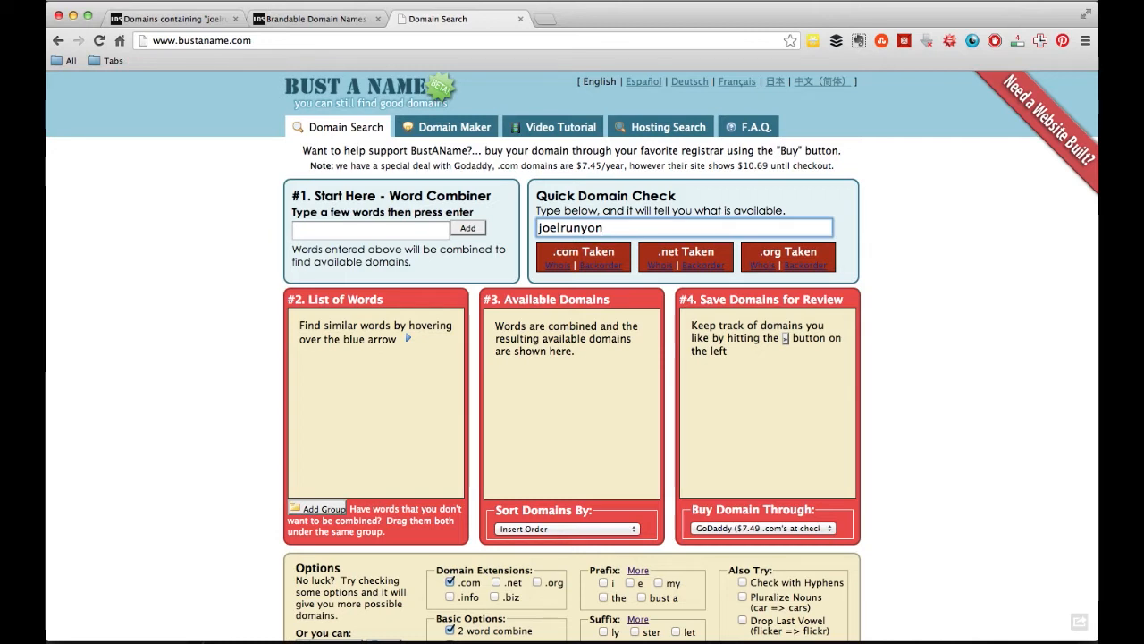
text(knitting)
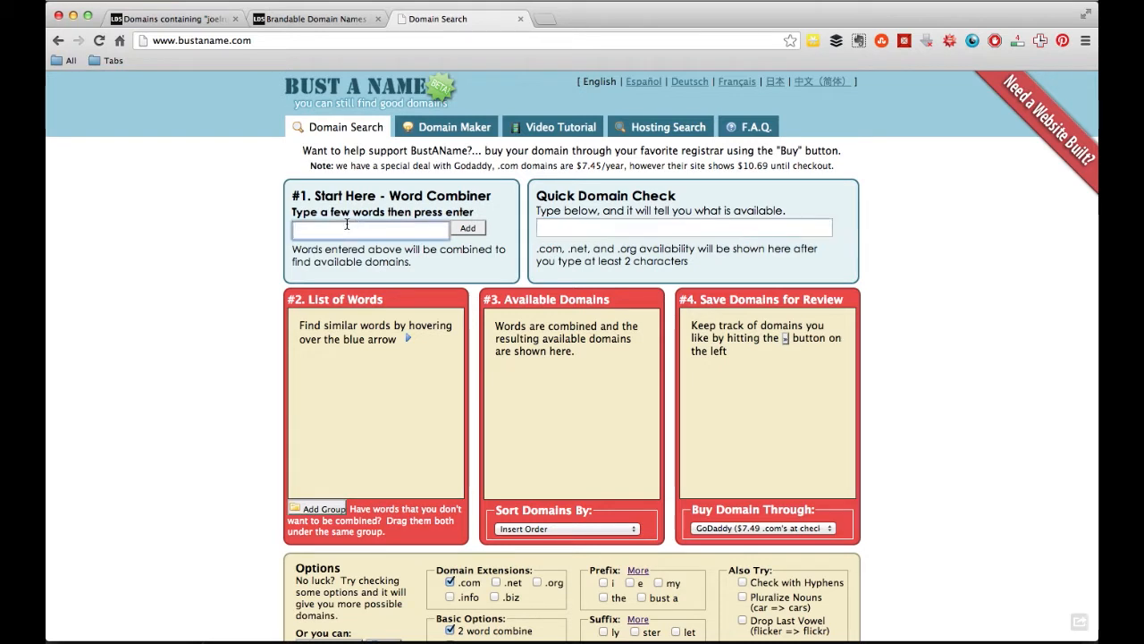
Add joel, runyon, fitness and running to the Word Combiner list
text(joel run)
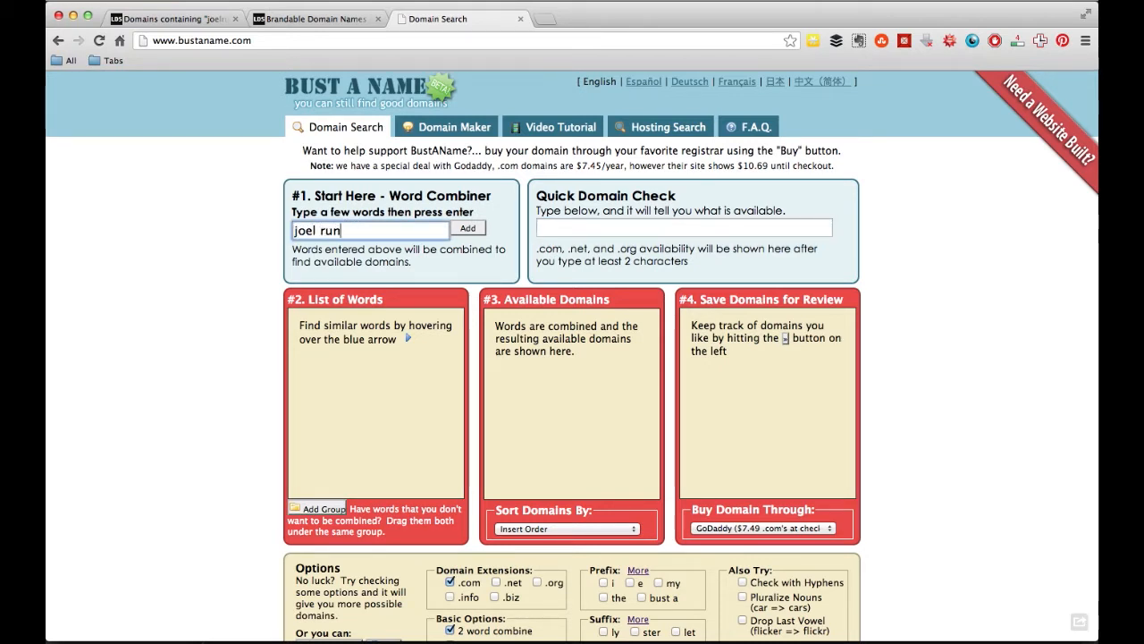
key(Backspace)
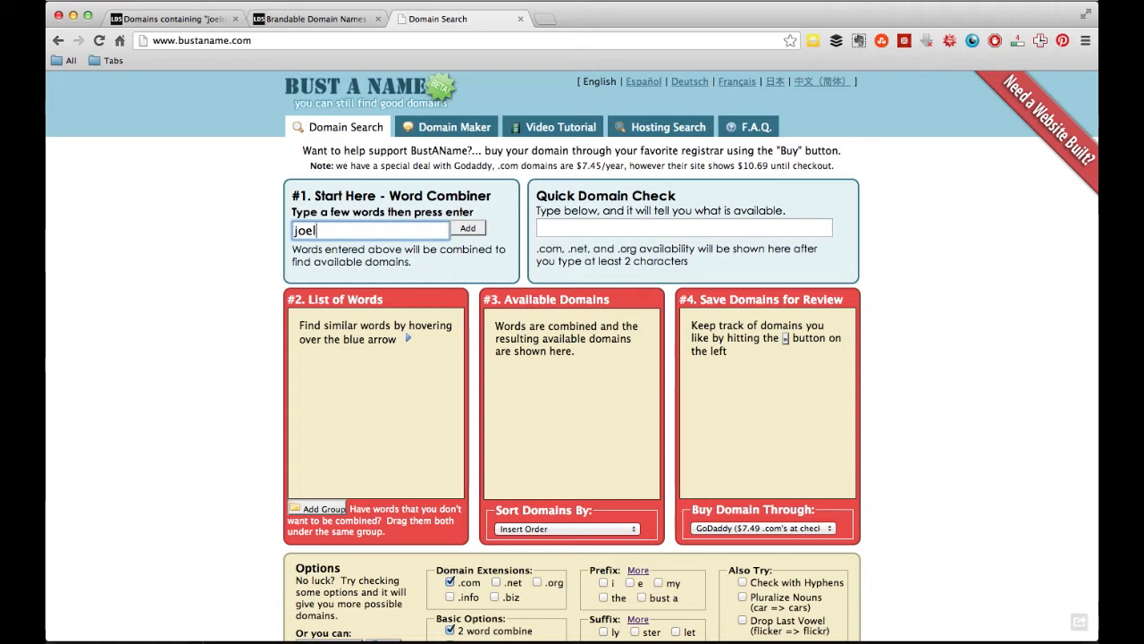
key(enter)
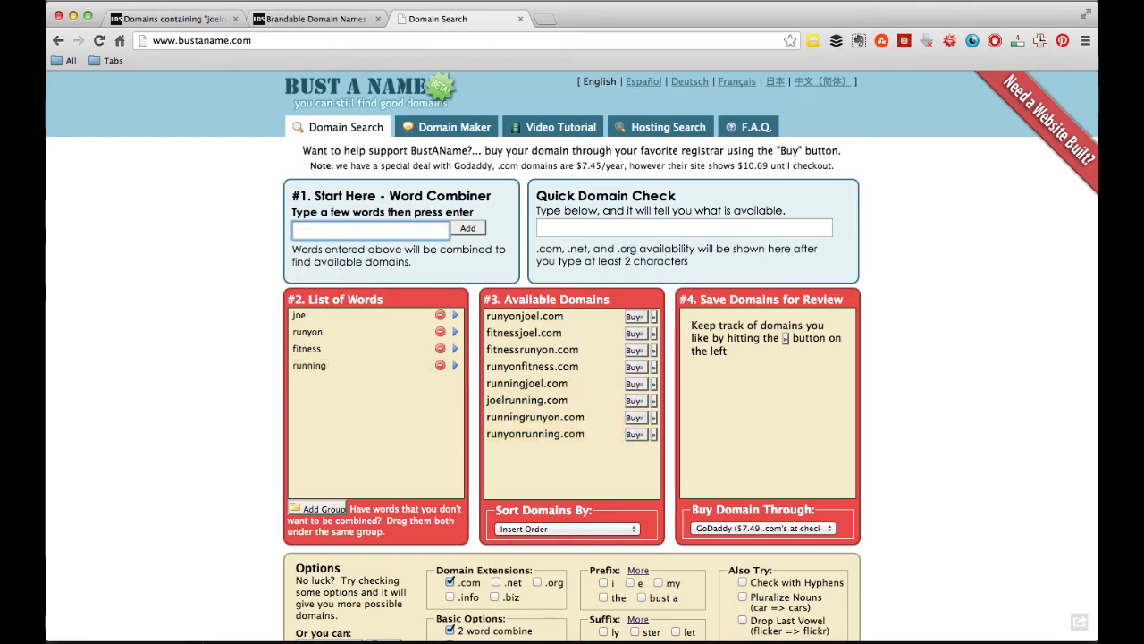
mouse_move(338, 357)
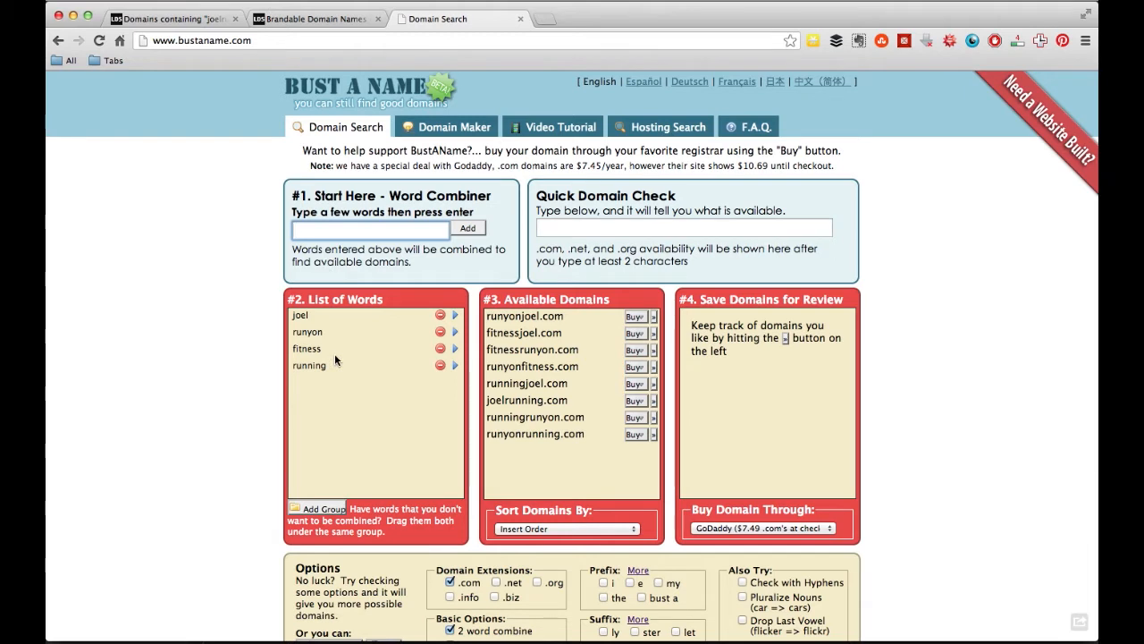
mouse_move(537, 348)
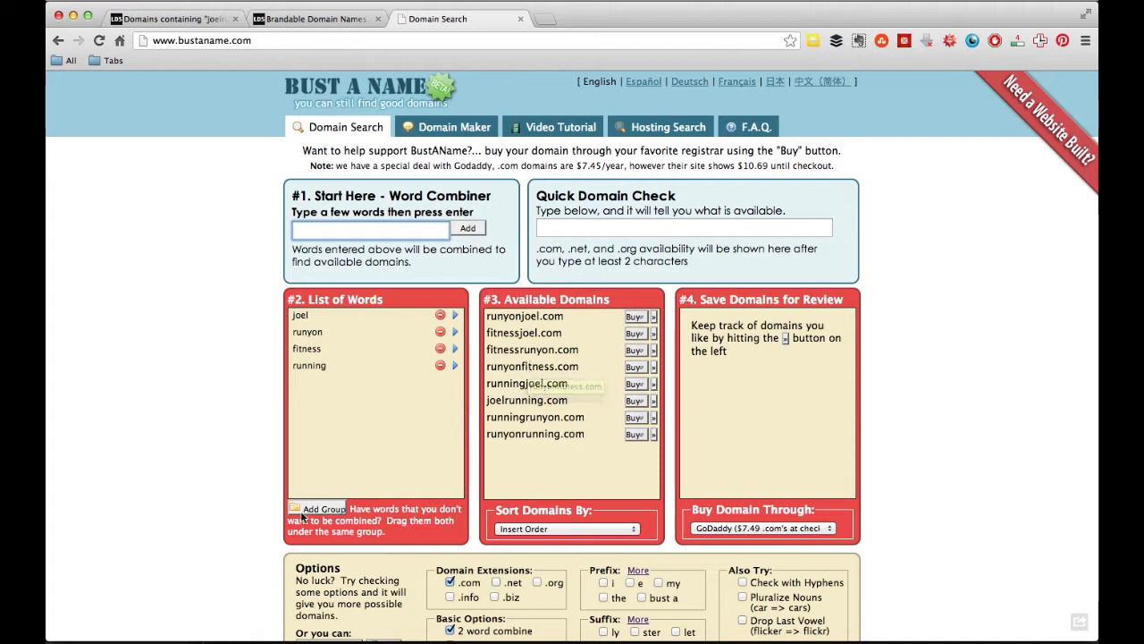
Create two word groups: joel and runyon, then fitness and running
click(318, 507)
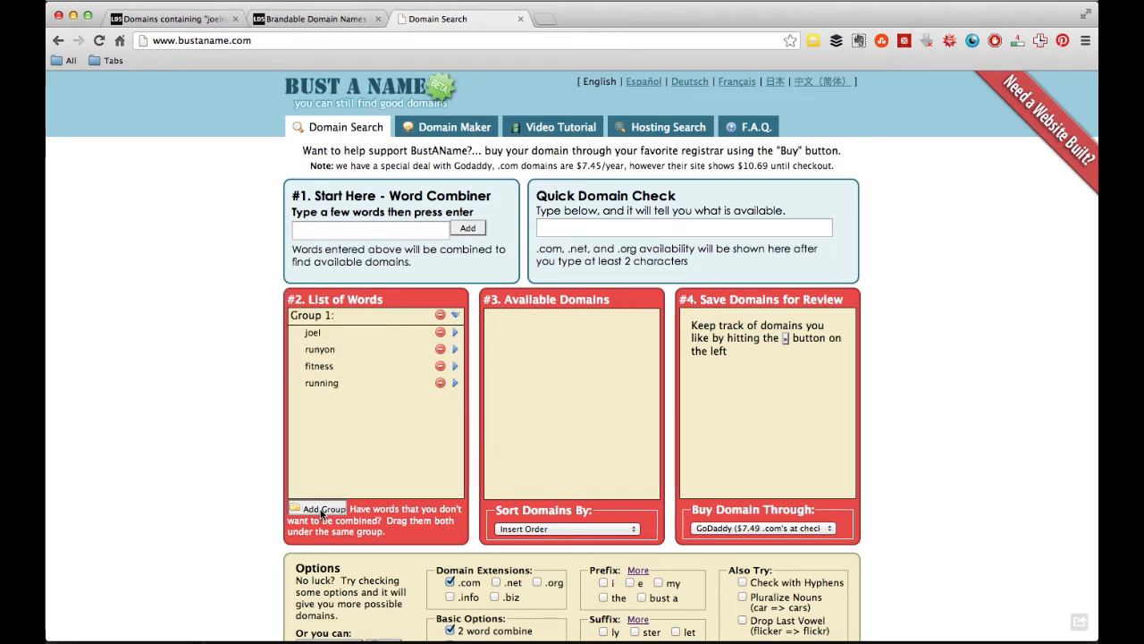
click(315, 507)
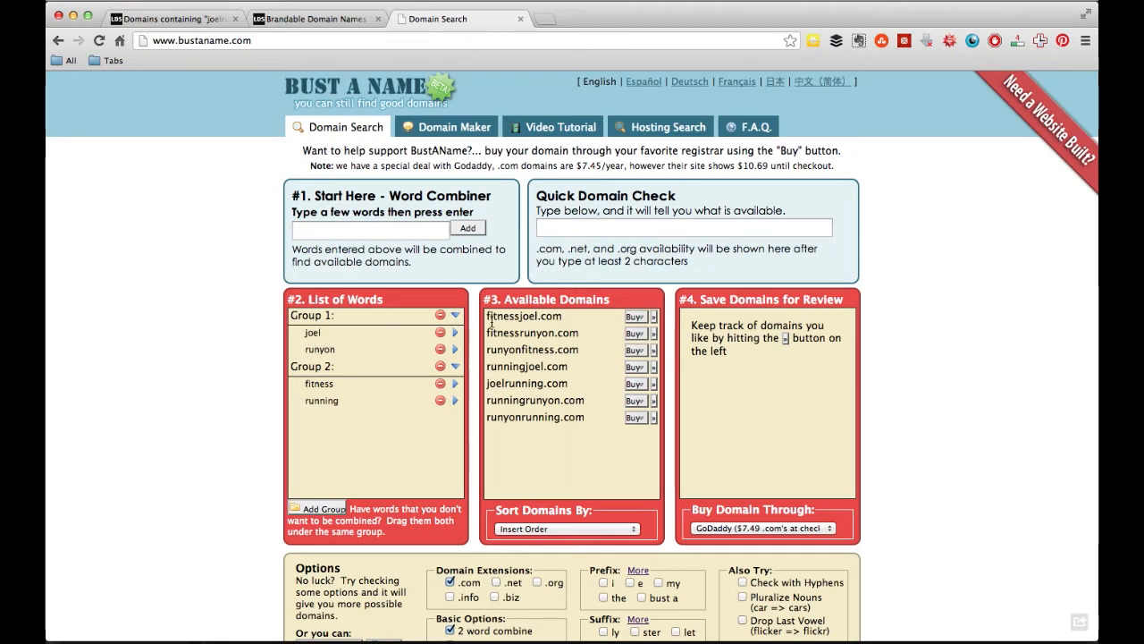
mouse_move(533, 383)
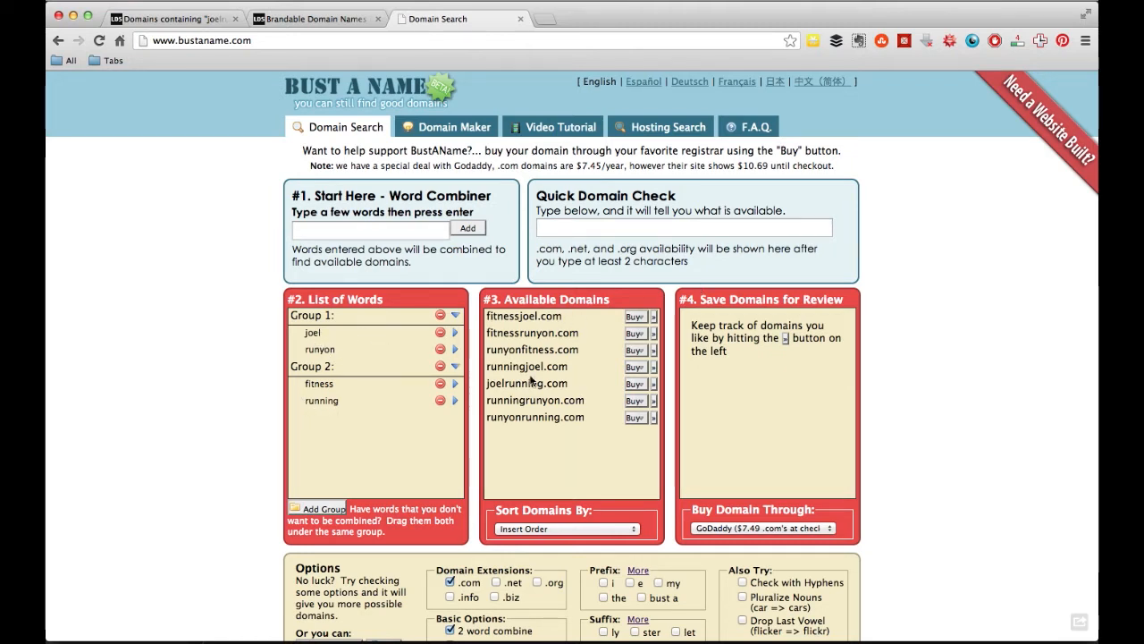
mouse_move(296, 354)
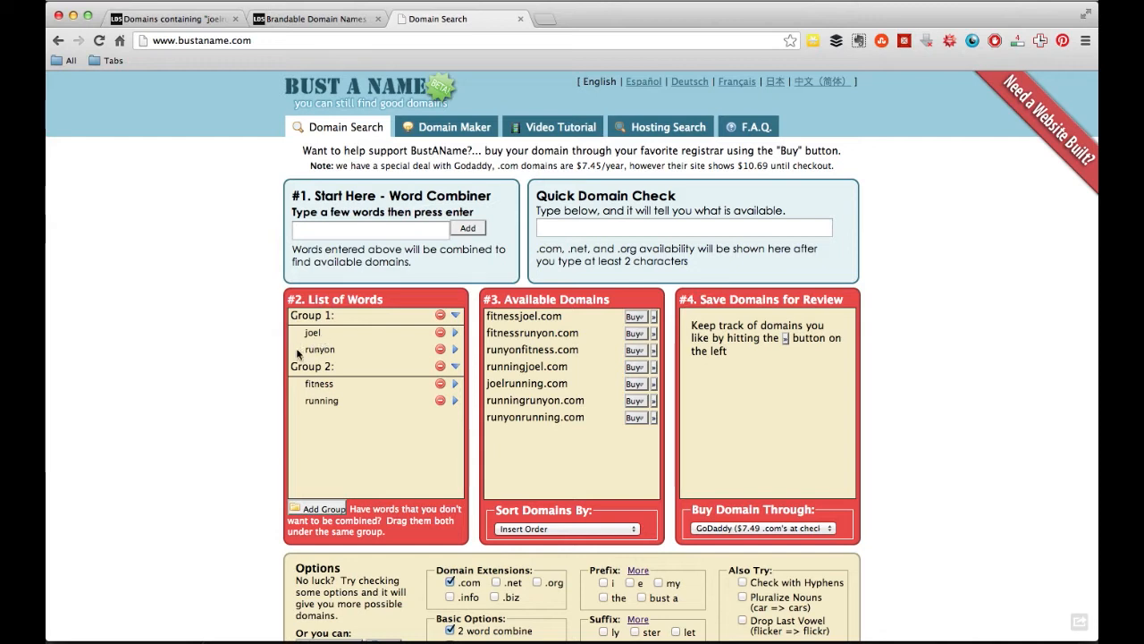
mouse_move(289, 404)
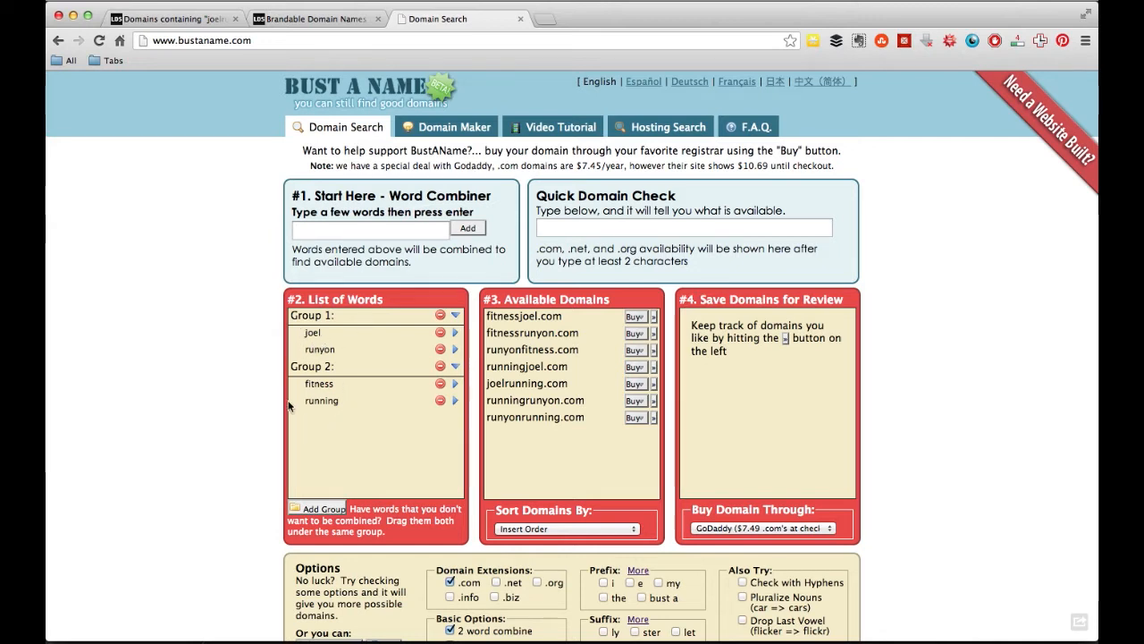
mouse_move(383, 408)
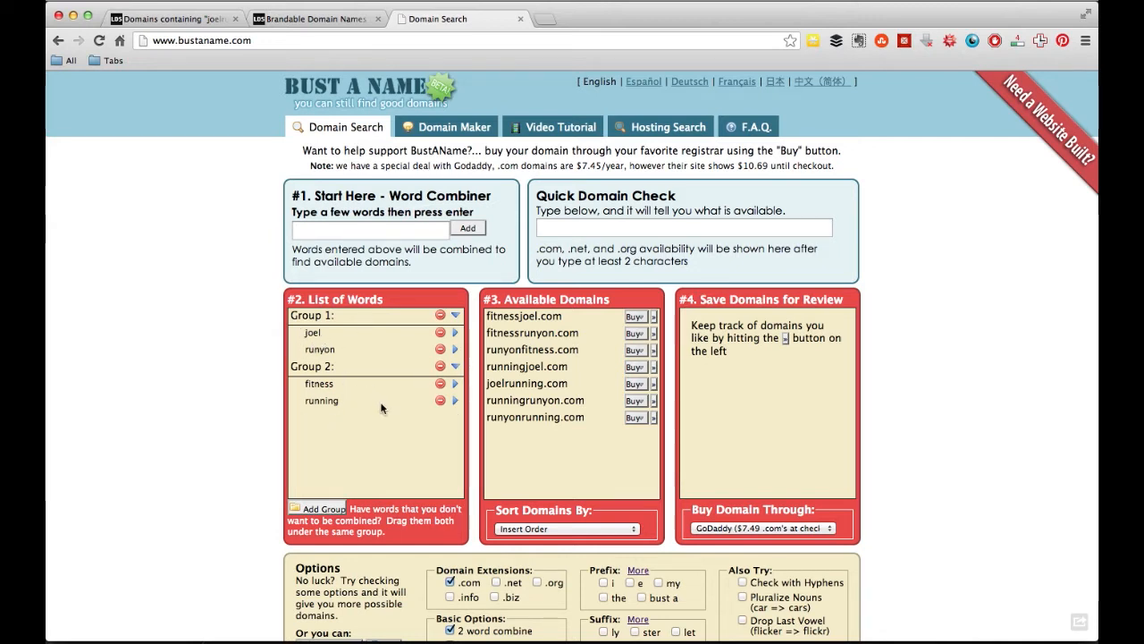
mouse_move(365, 400)
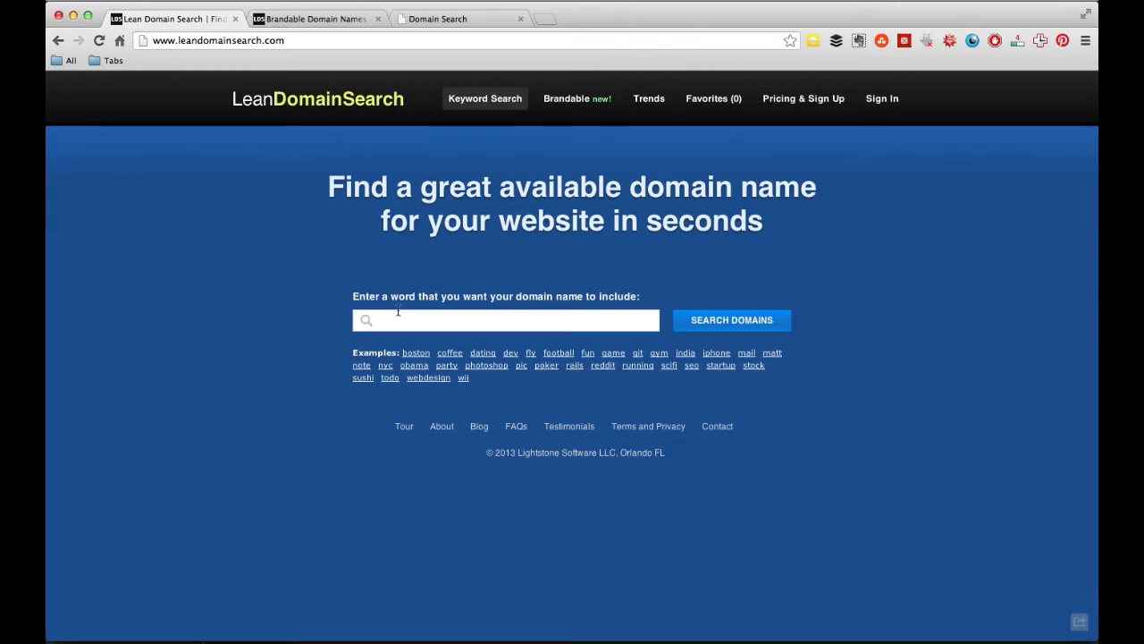
Search joelrunyon and browse the 4,999 available domain results
text(joelrunyon)
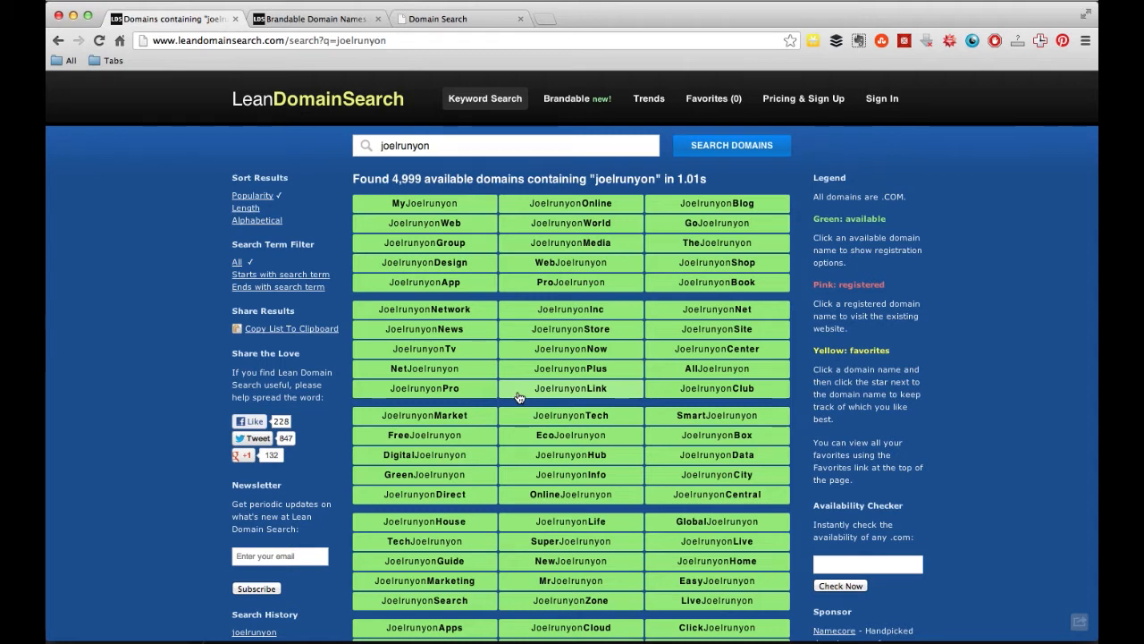
mouse_move(399, 209)
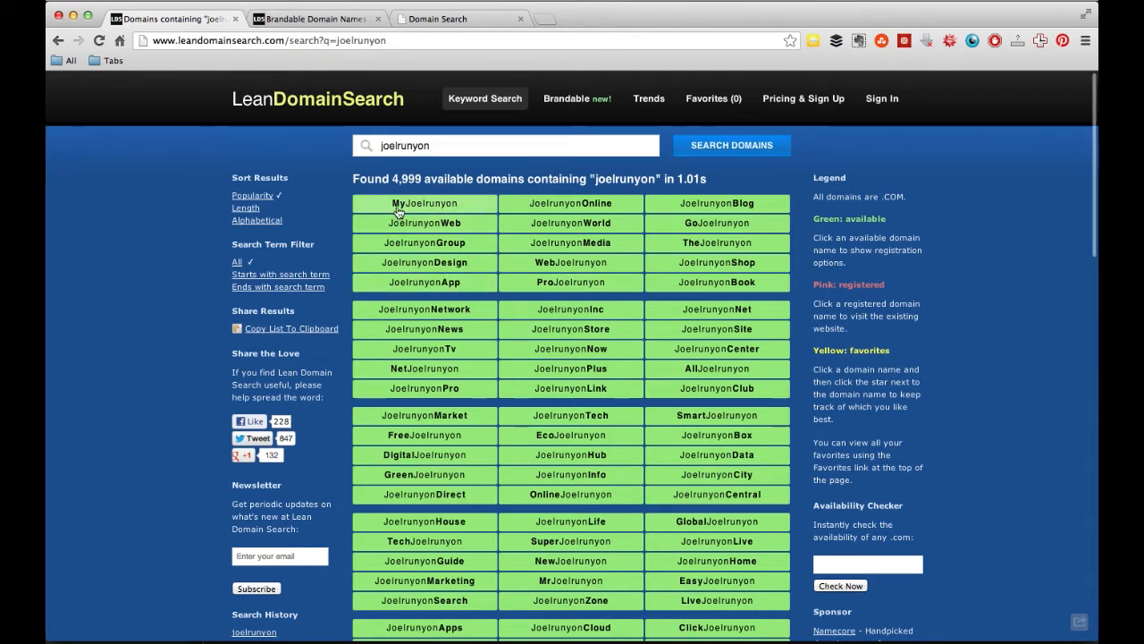
scroll(down, 3)
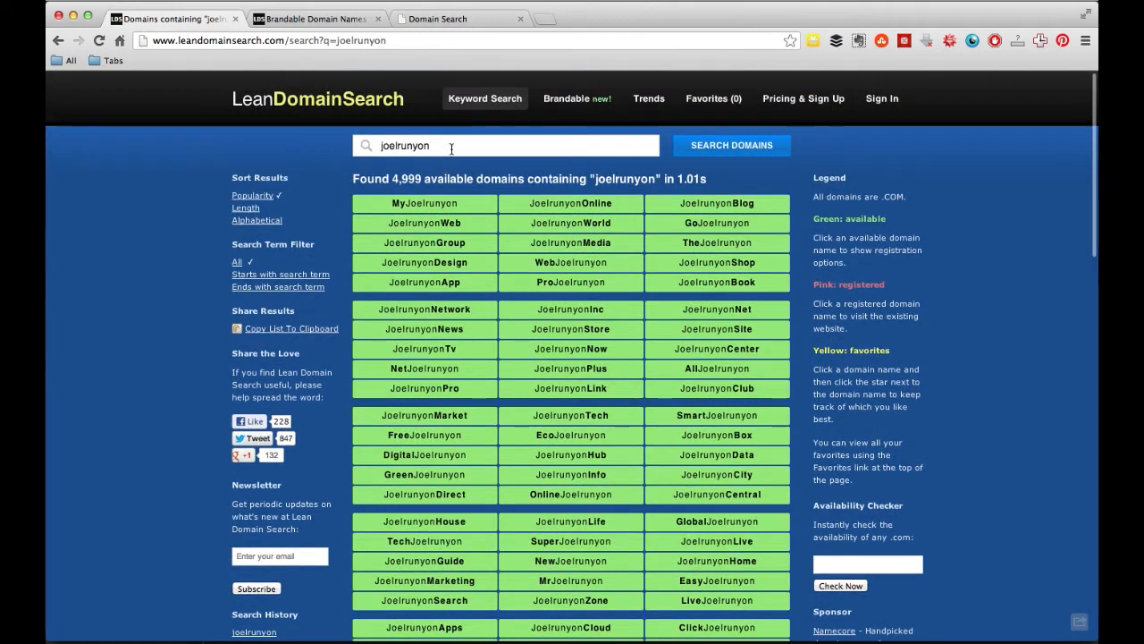
Search impossible, scroll its 4,614 results, and switch to the brandable names list
text(impossible)
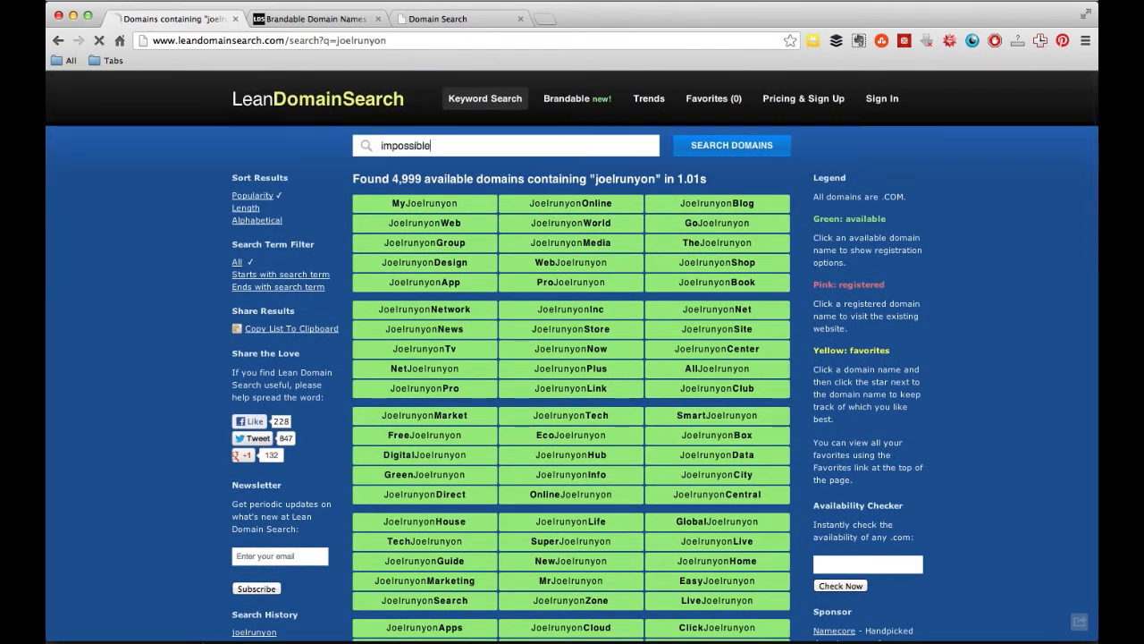
click(731, 144)
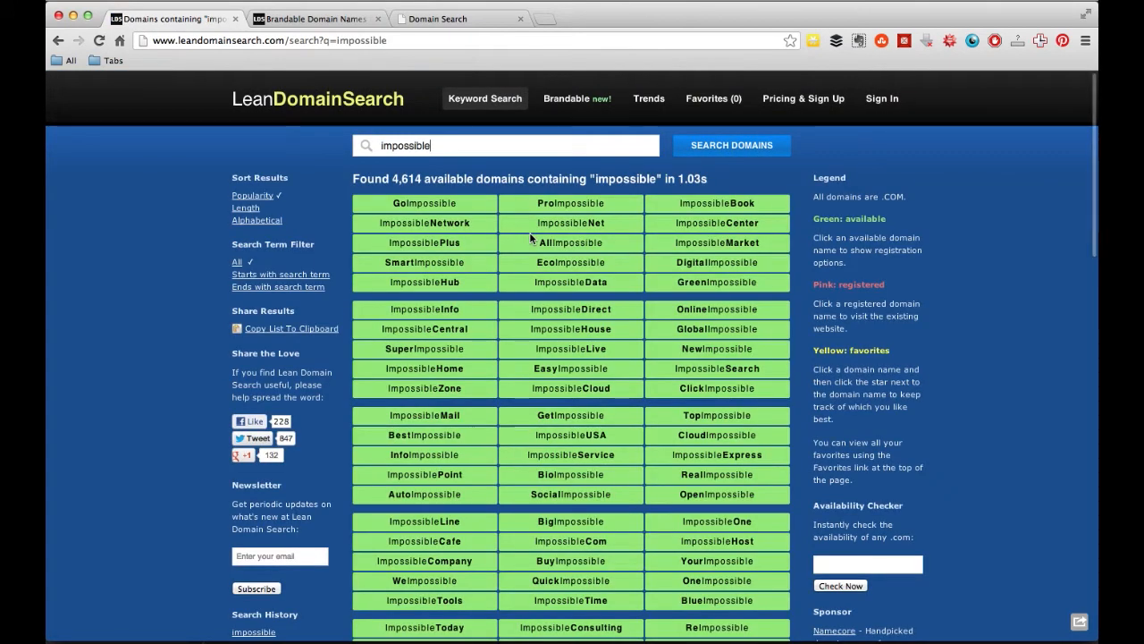
scroll(down, 3)
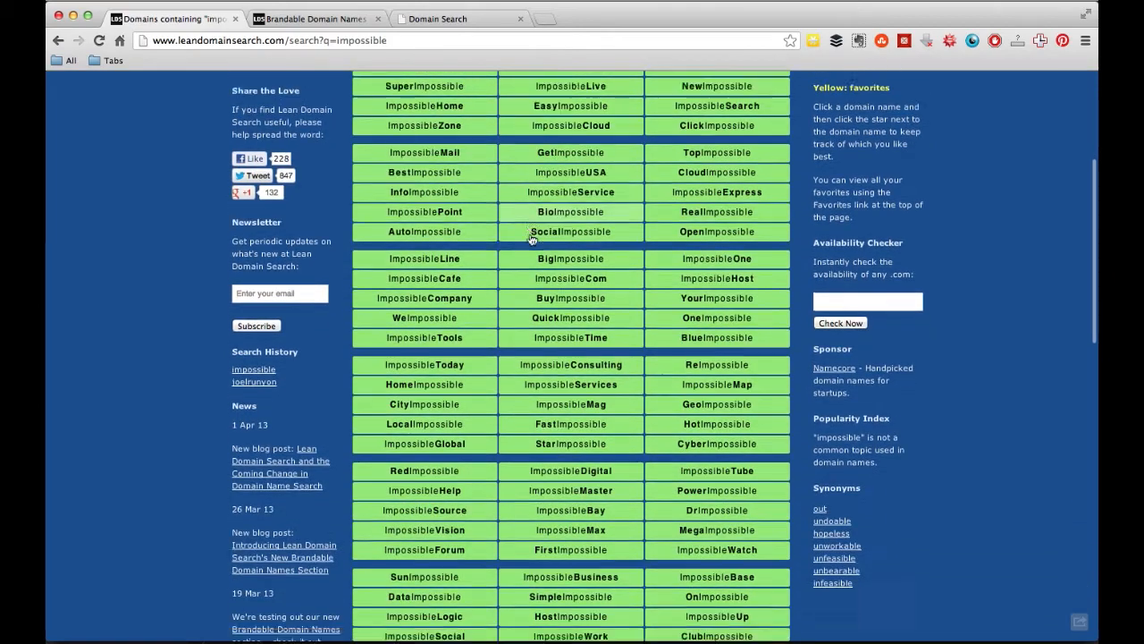
scroll(down, 3)
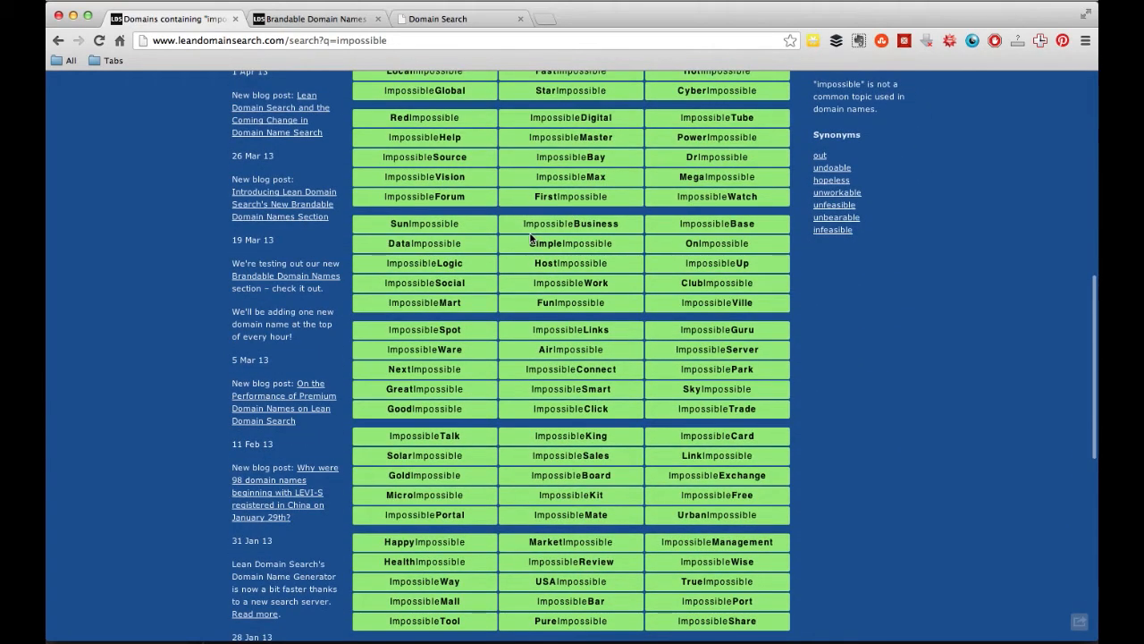
scroll(down, 3)
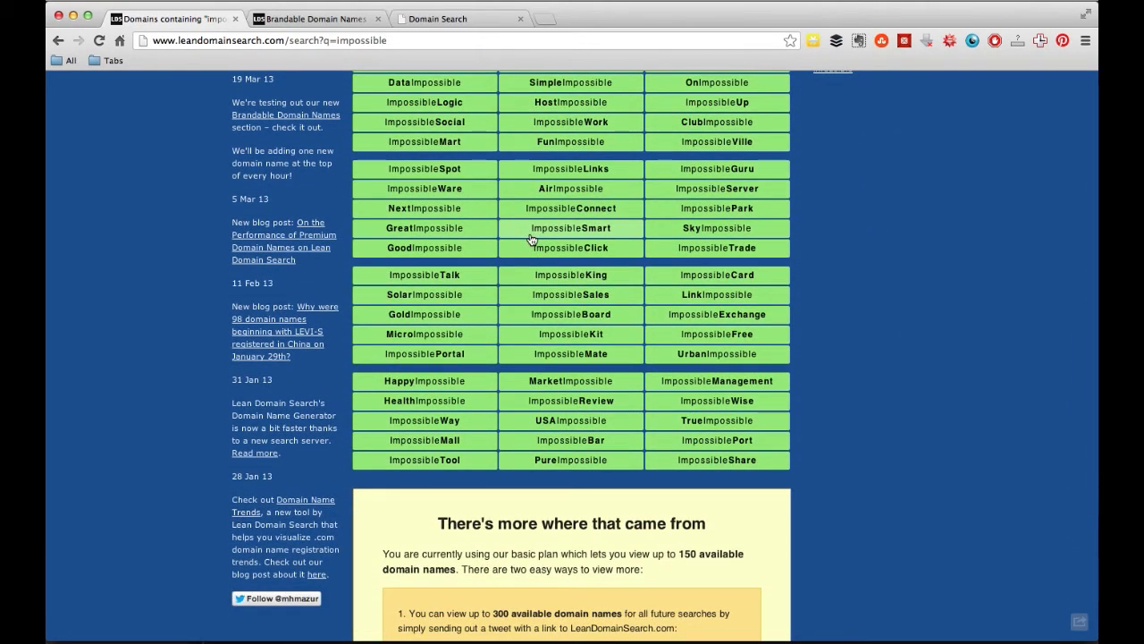
mouse_move(421, 276)
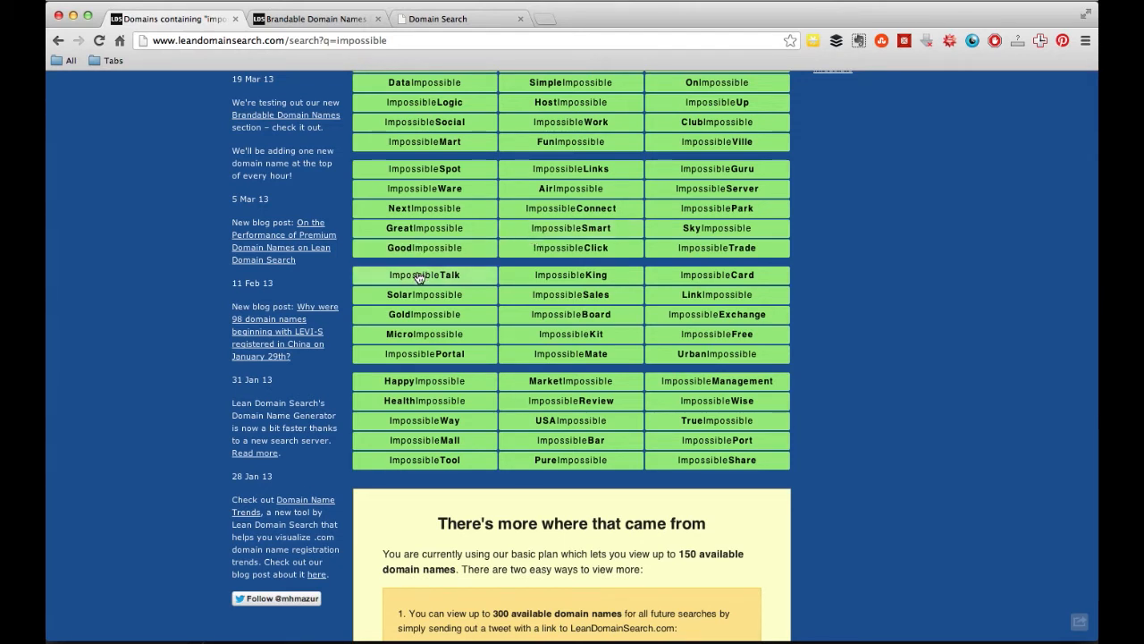
click(424, 275)
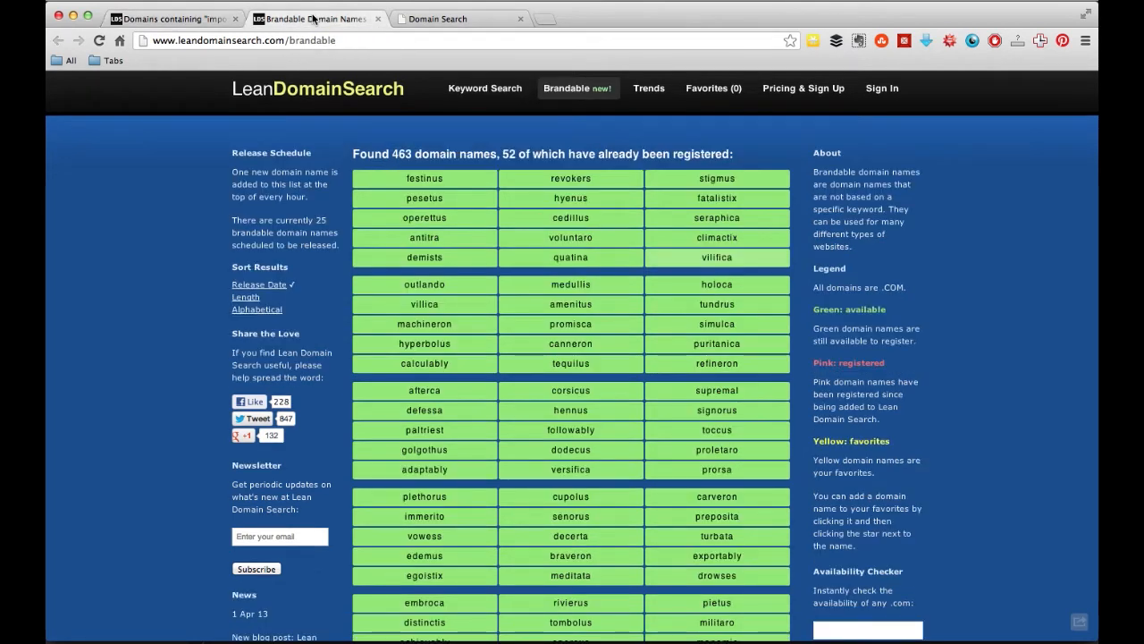
mouse_move(472, 183)
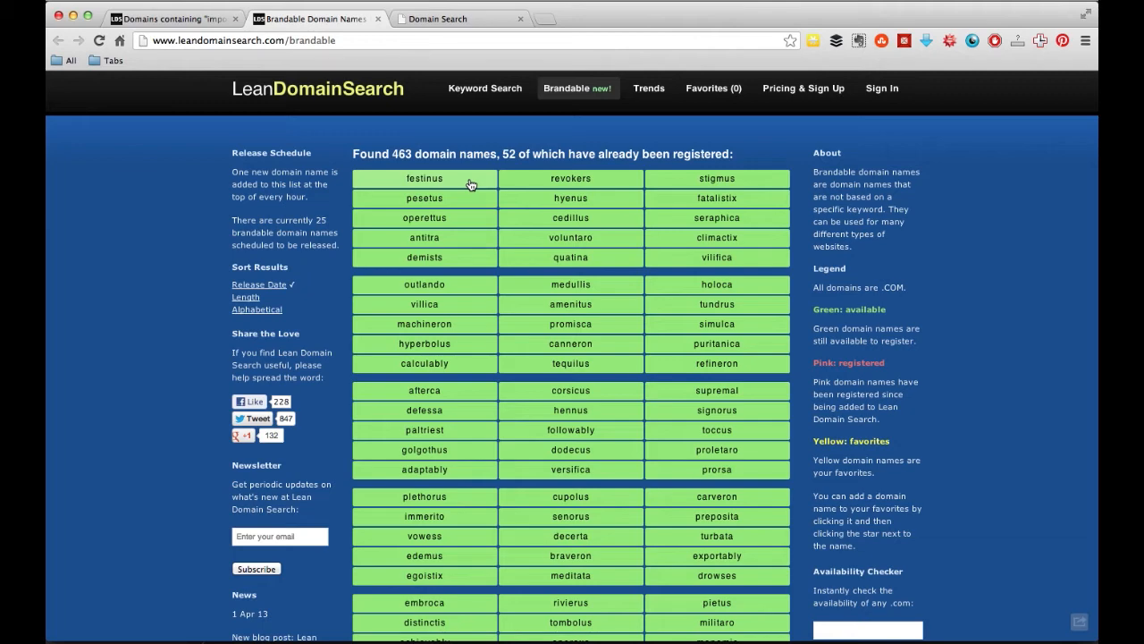
Scroll the brandable list and find hatchbaq by page-searching black and warloq
scroll(down, 3)
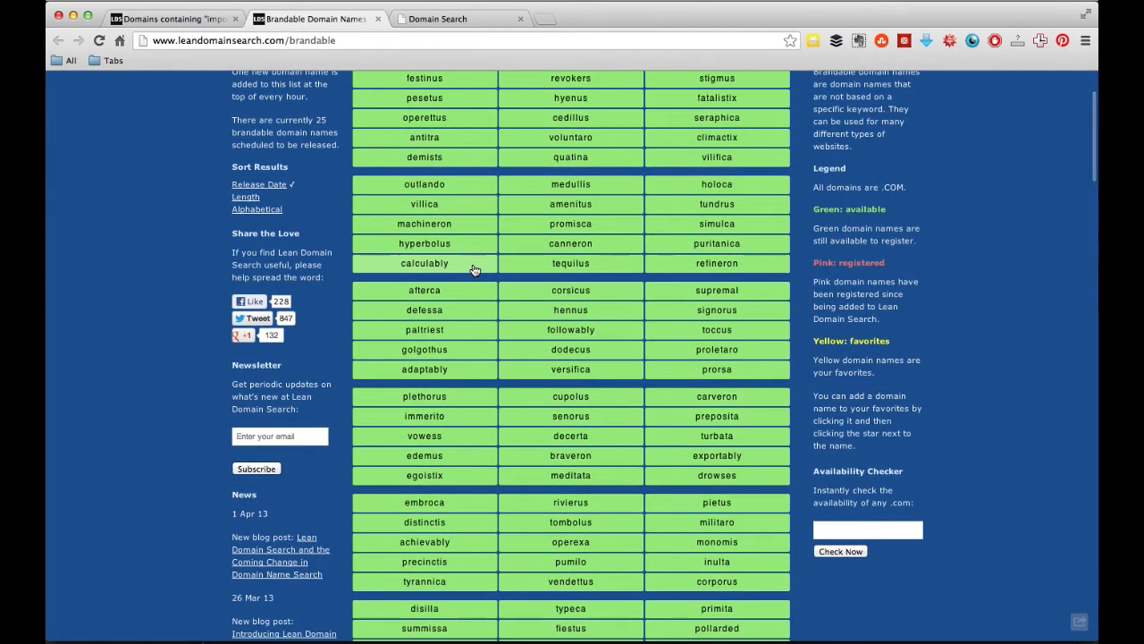
scroll(down, 3)
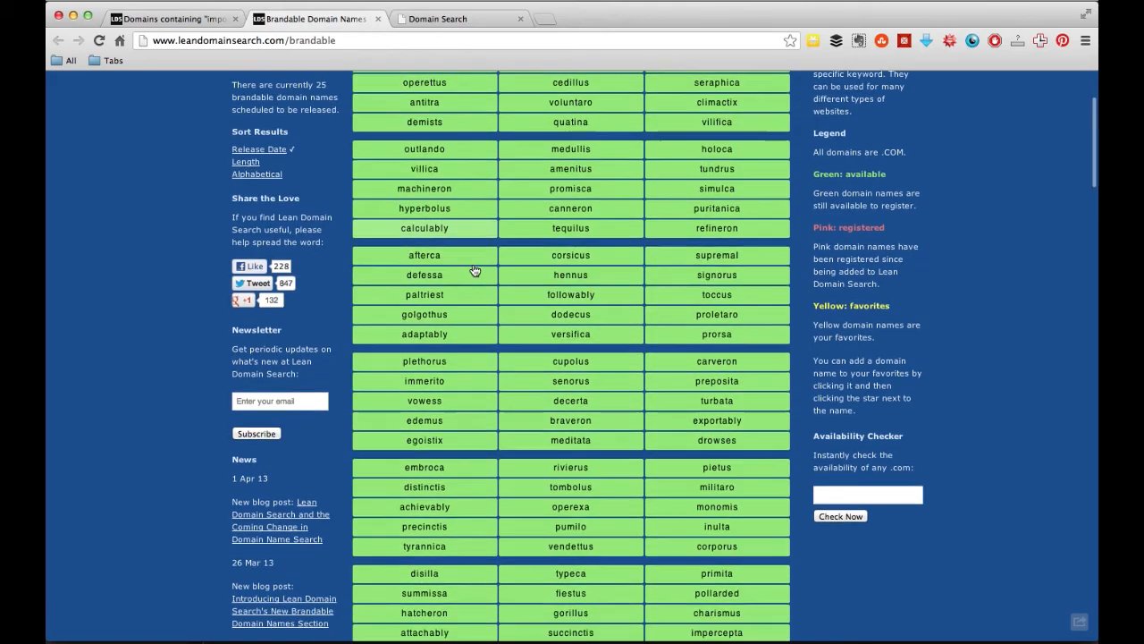
scroll(down, 3)
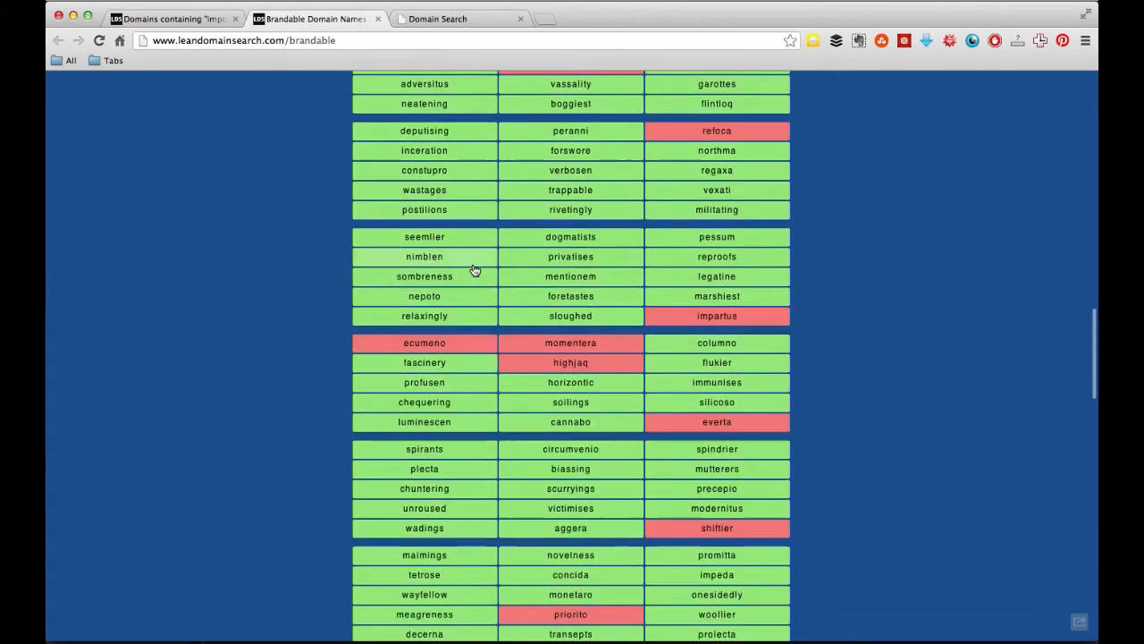
scroll(down, 3)
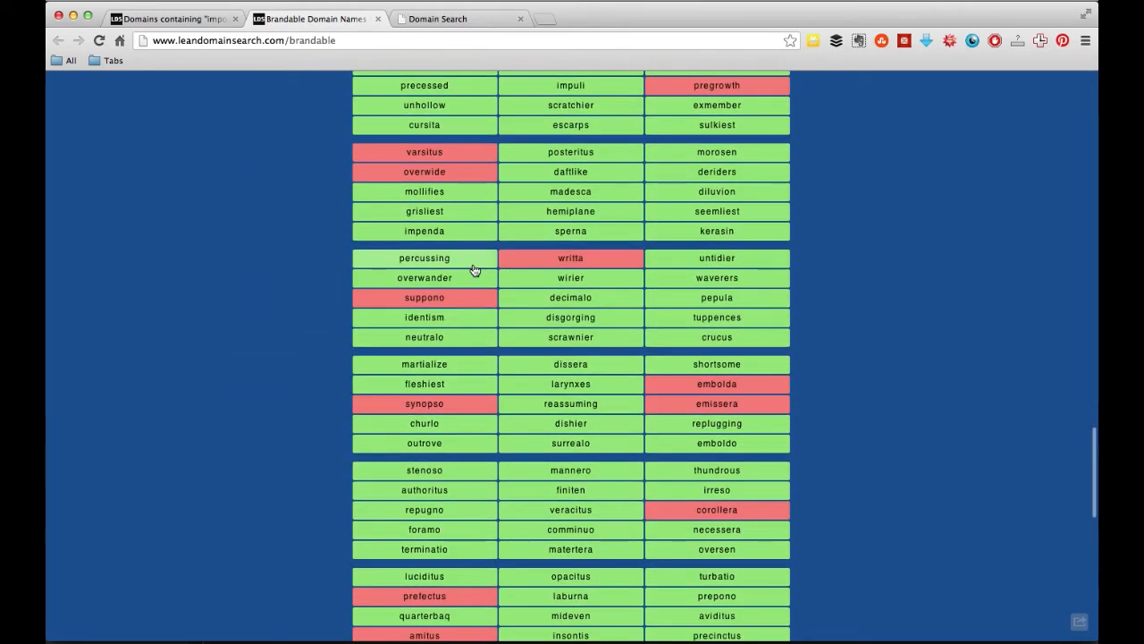
text(black)
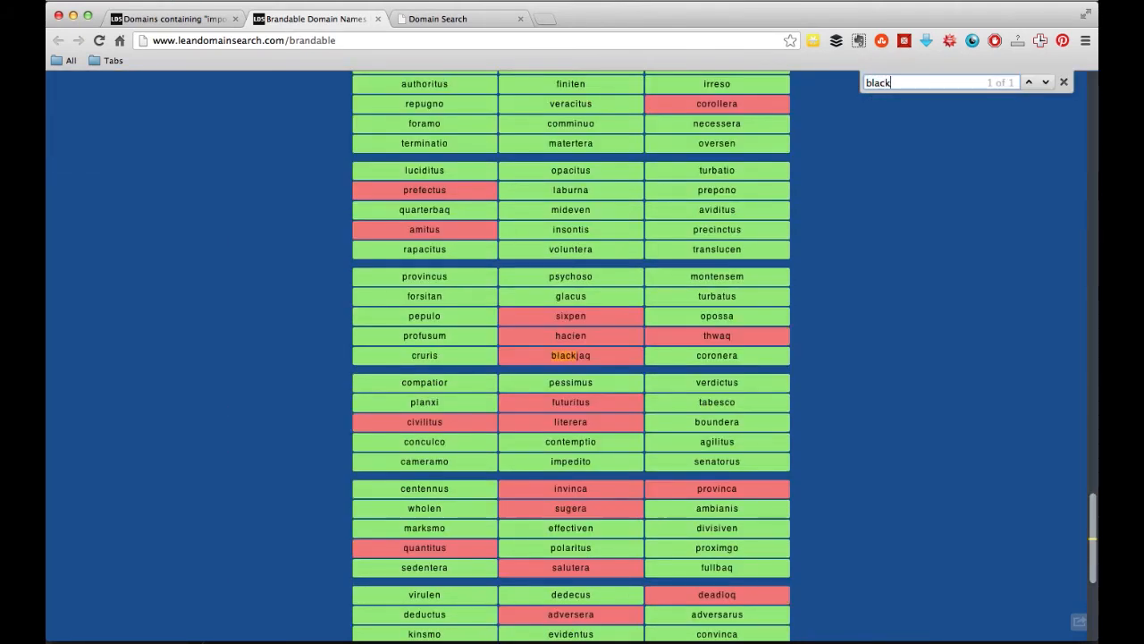
click(1063, 83)
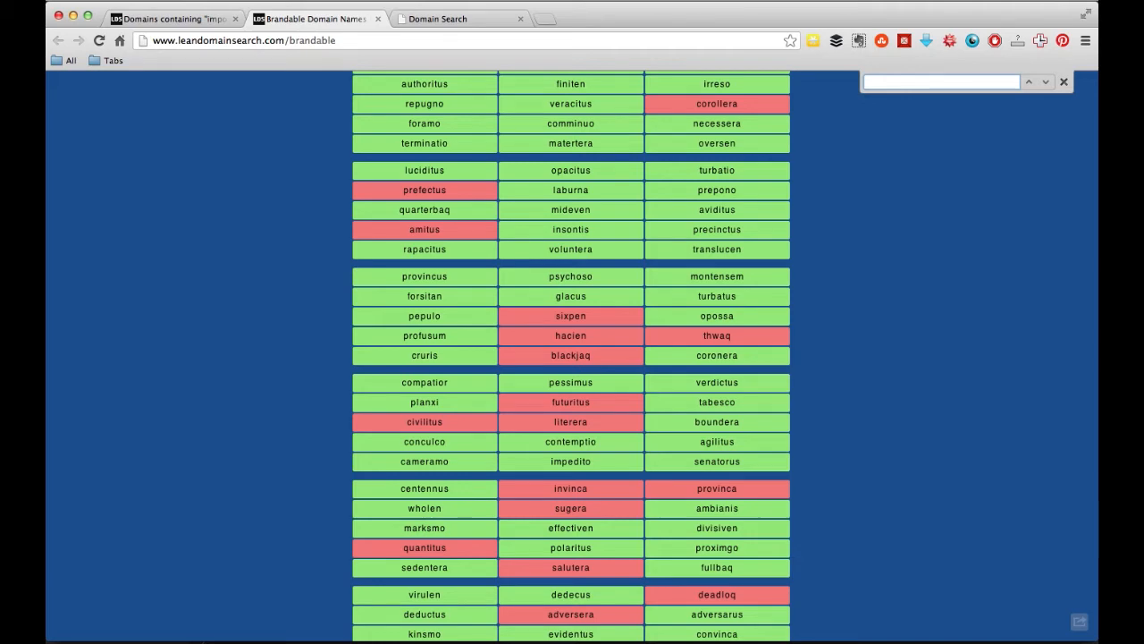
mouse_move(522, 185)
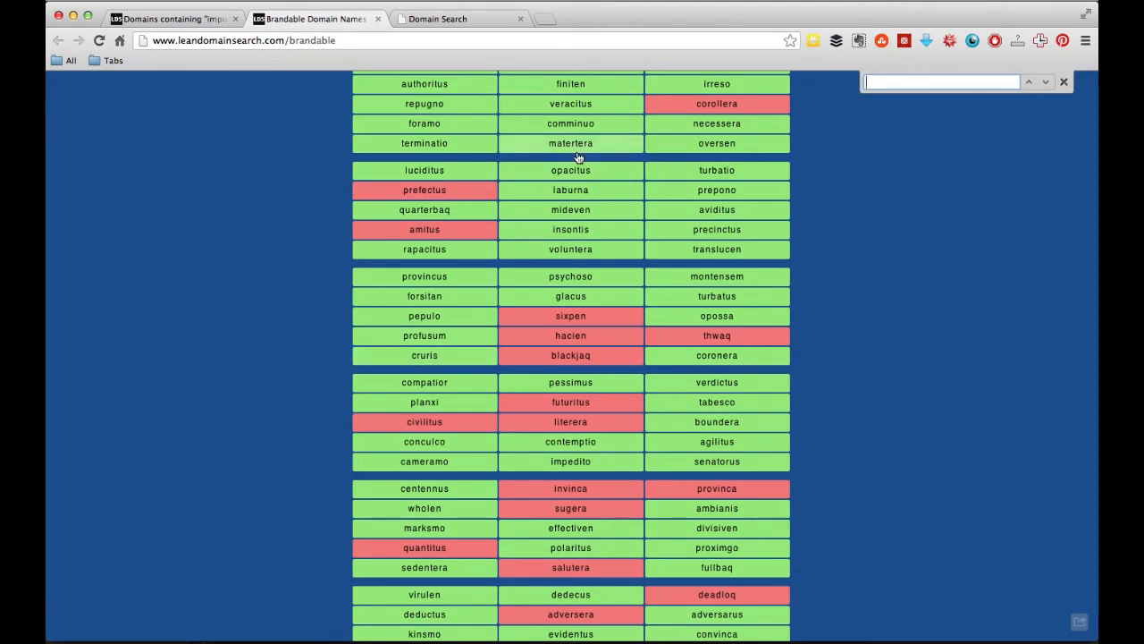
text(warloq)
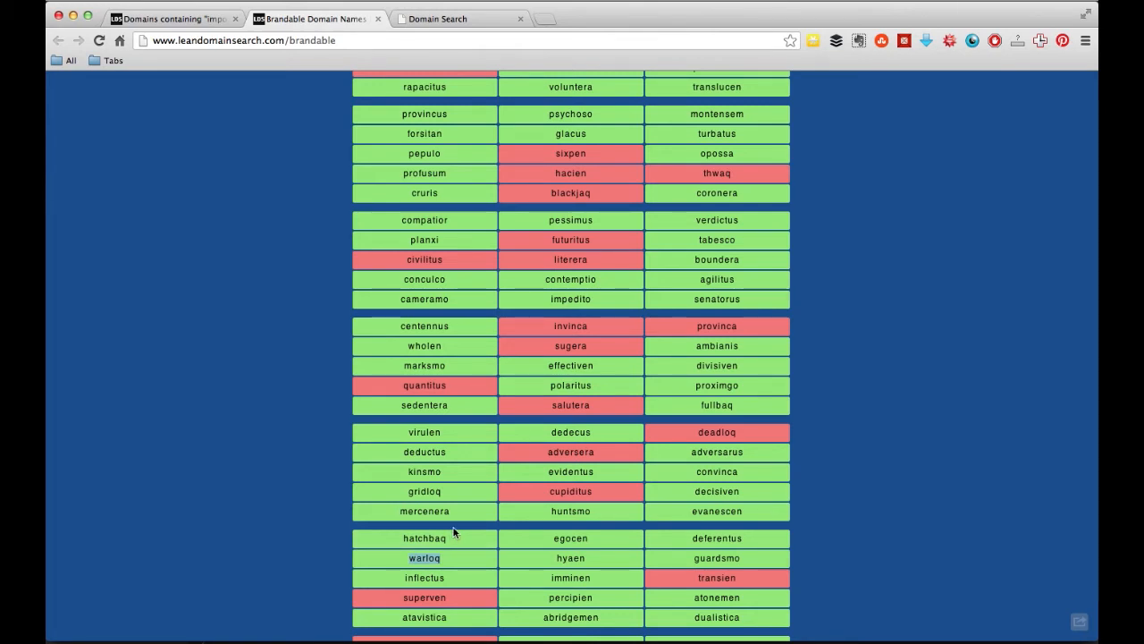
mouse_move(415, 538)
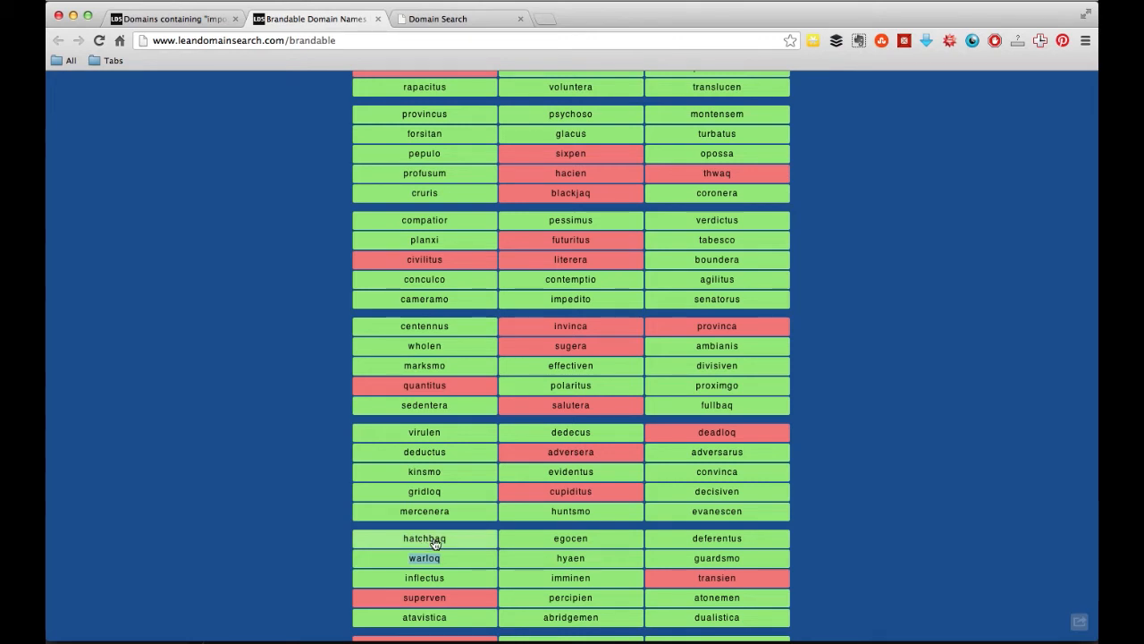
mouse_move(443, 542)
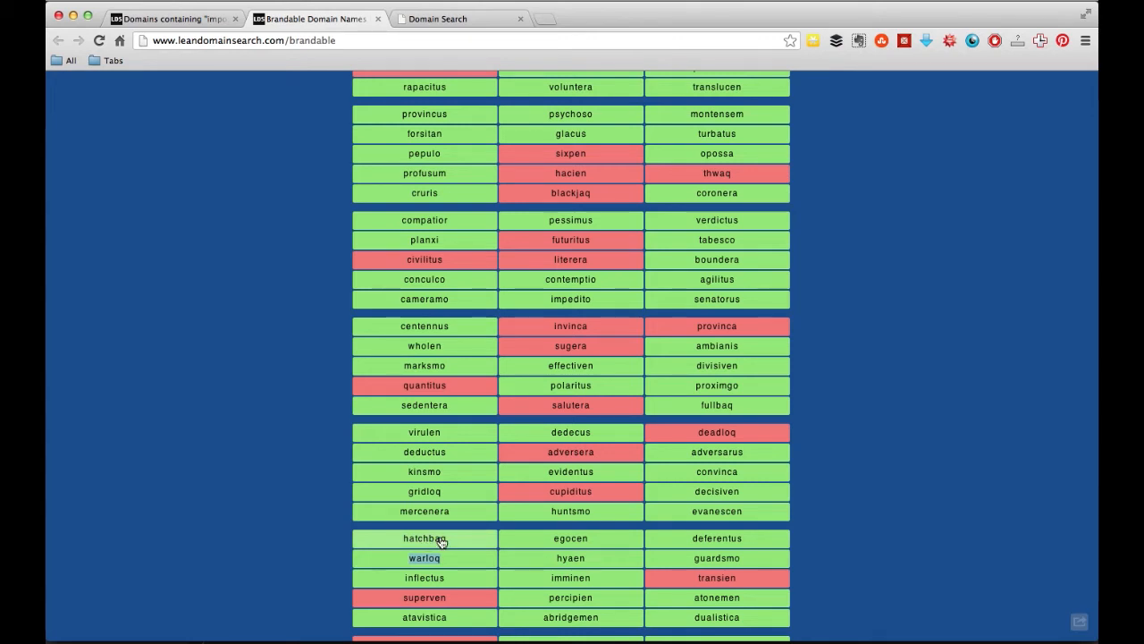
Send hatchbaq.com to Namecheap, shown available from $10.69/yr
click(424, 539)
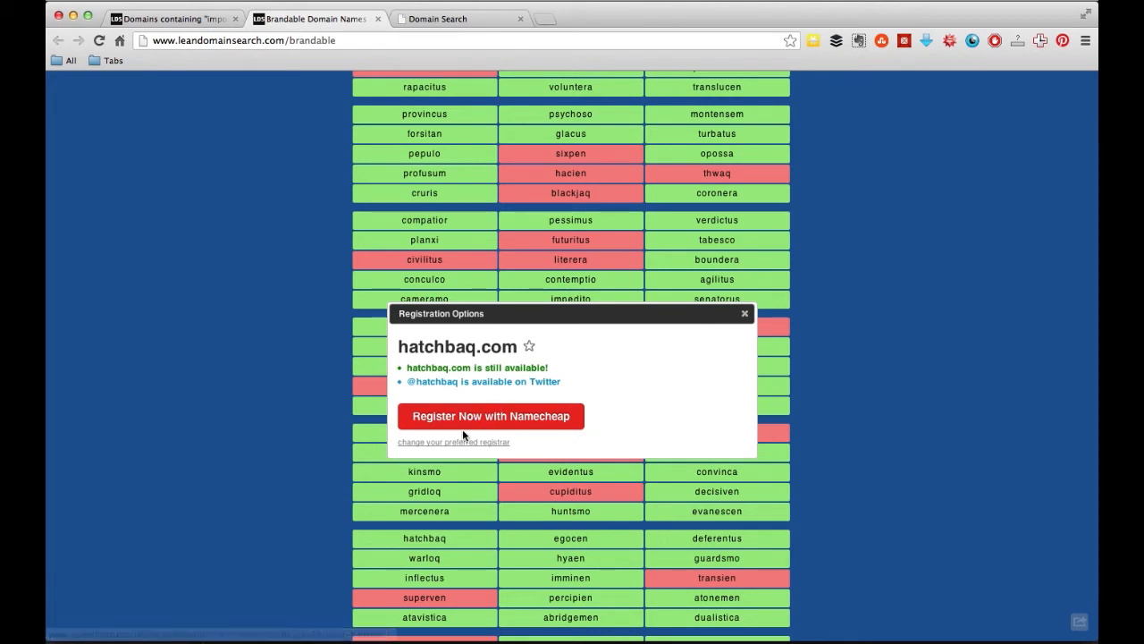
mouse_move(465, 436)
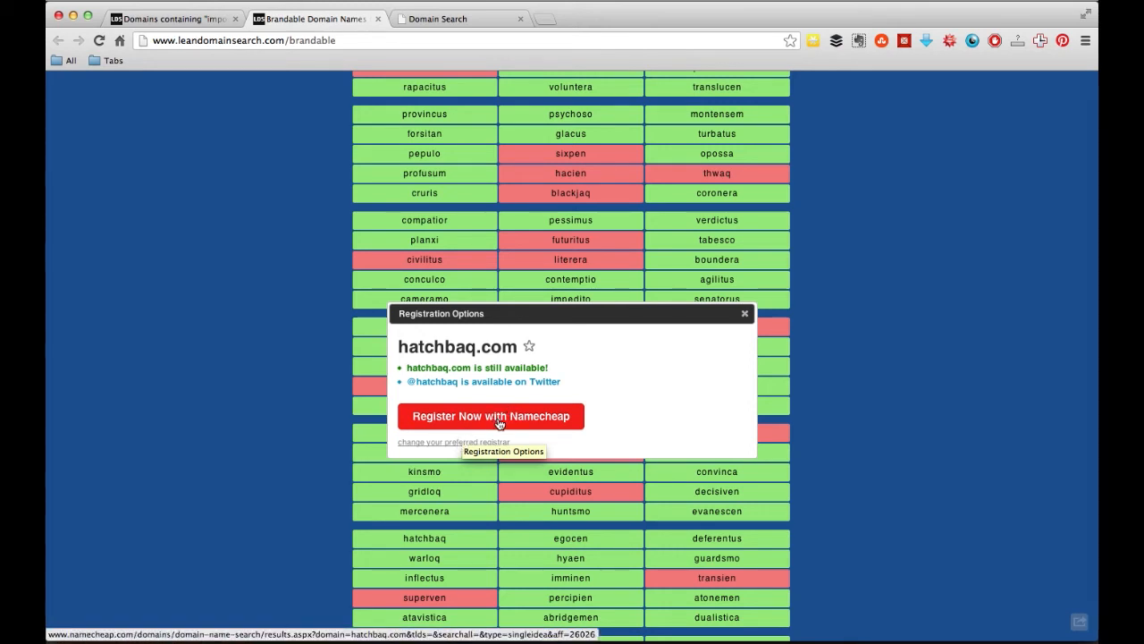
mouse_move(506, 422)
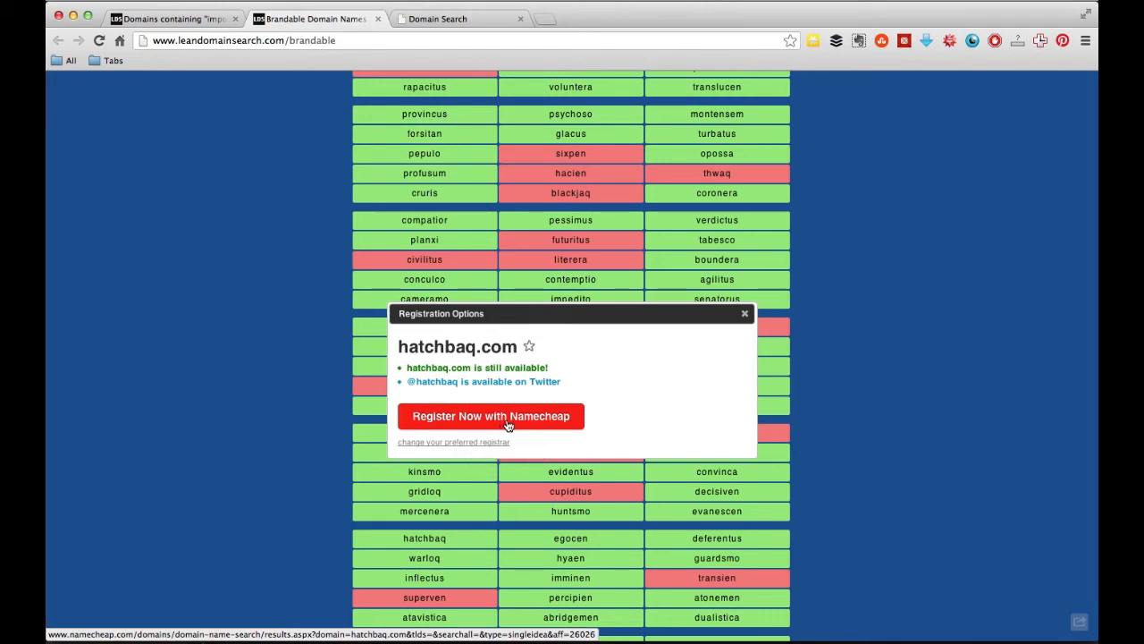
mouse_move(511, 428)
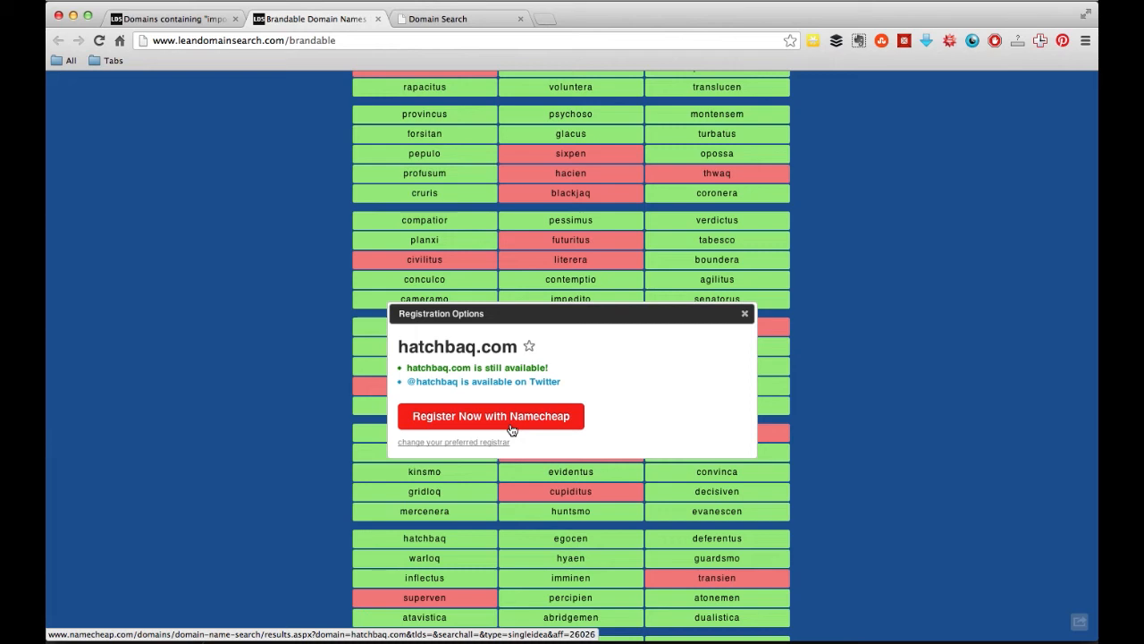
mouse_move(533, 420)
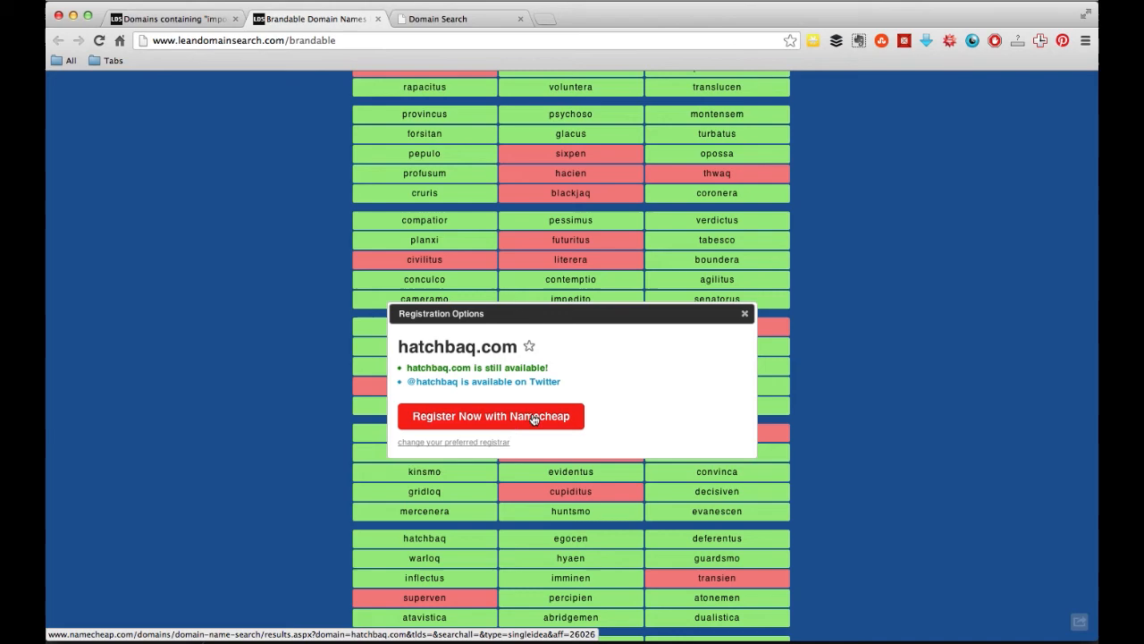
click(490, 415)
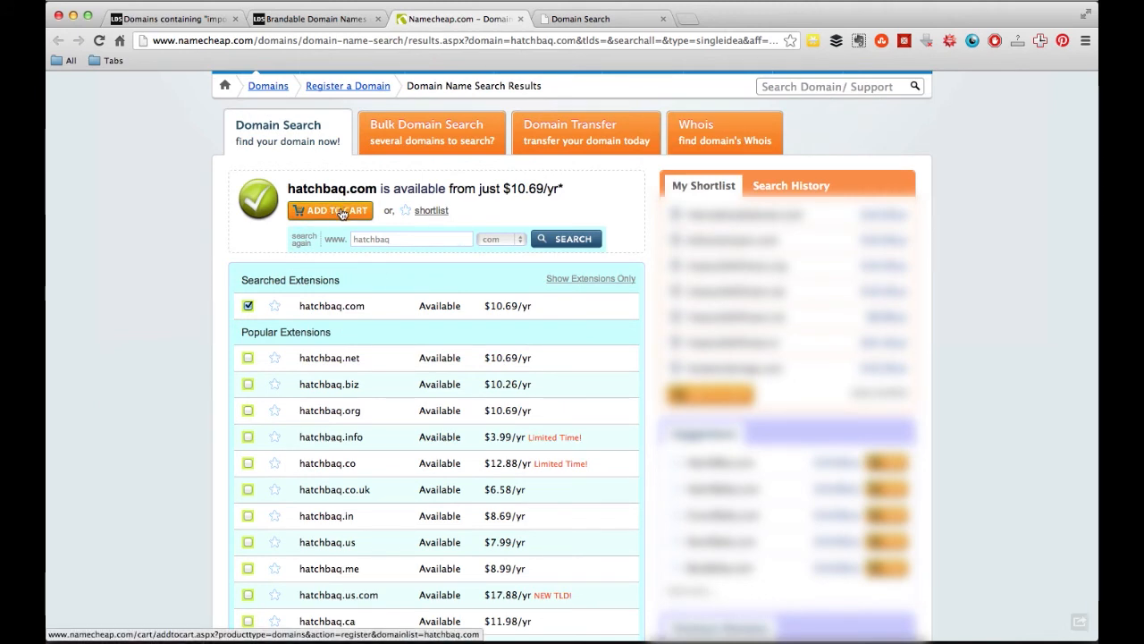
Add hatchbaq.com to the cart, totaling $9.79 with the TLDSALE coupon
click(331, 211)
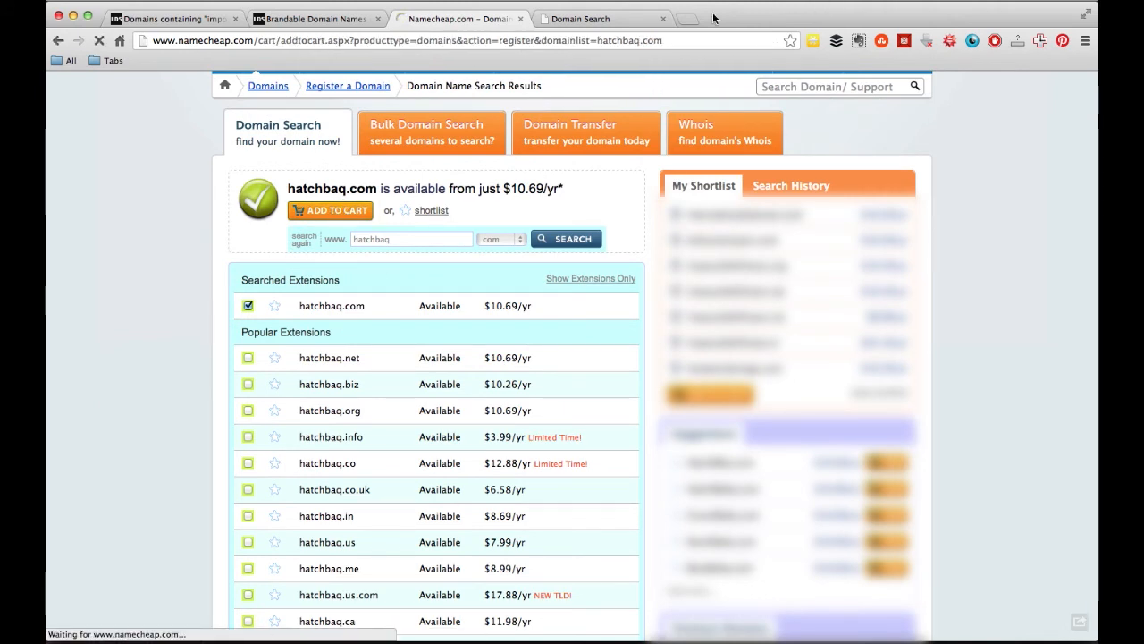
click(329, 211)
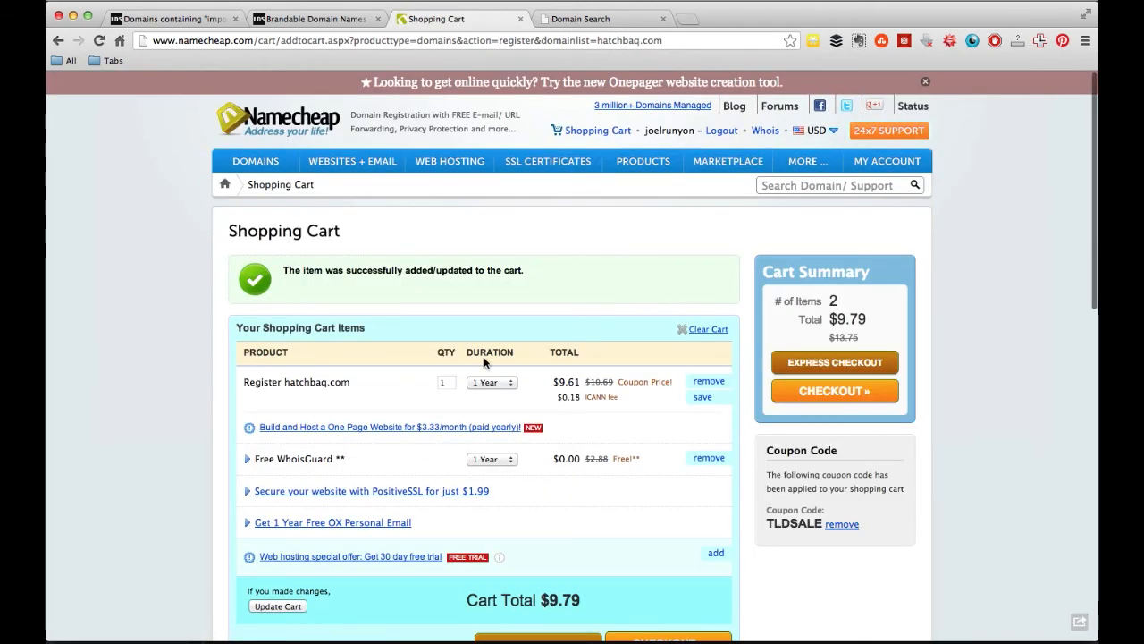
mouse_move(458, 409)
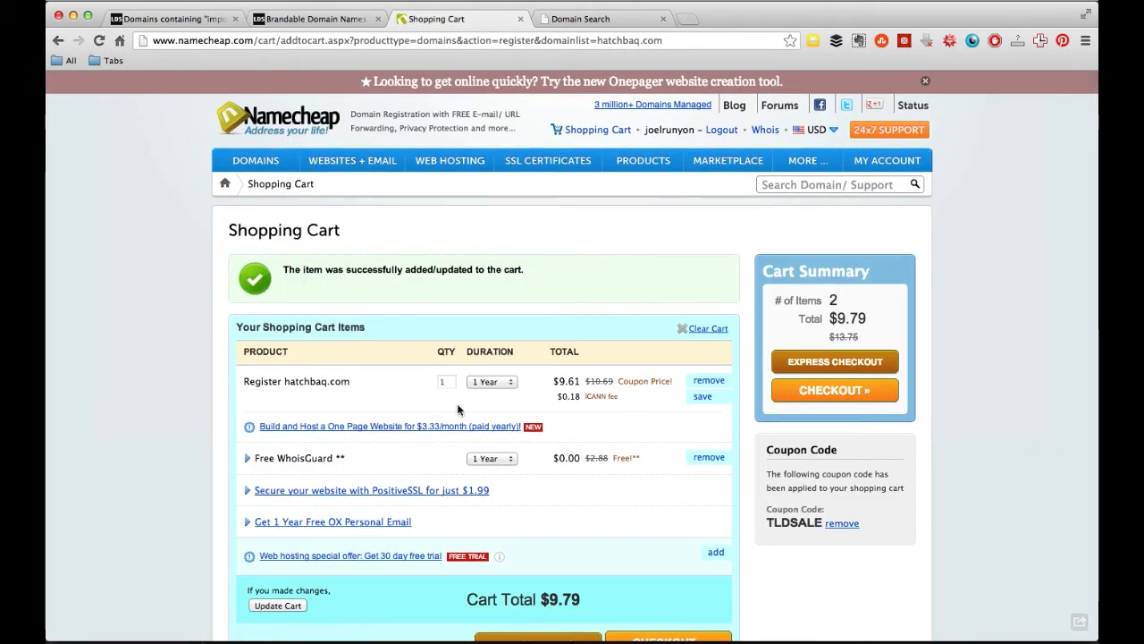
mouse_move(433, 453)
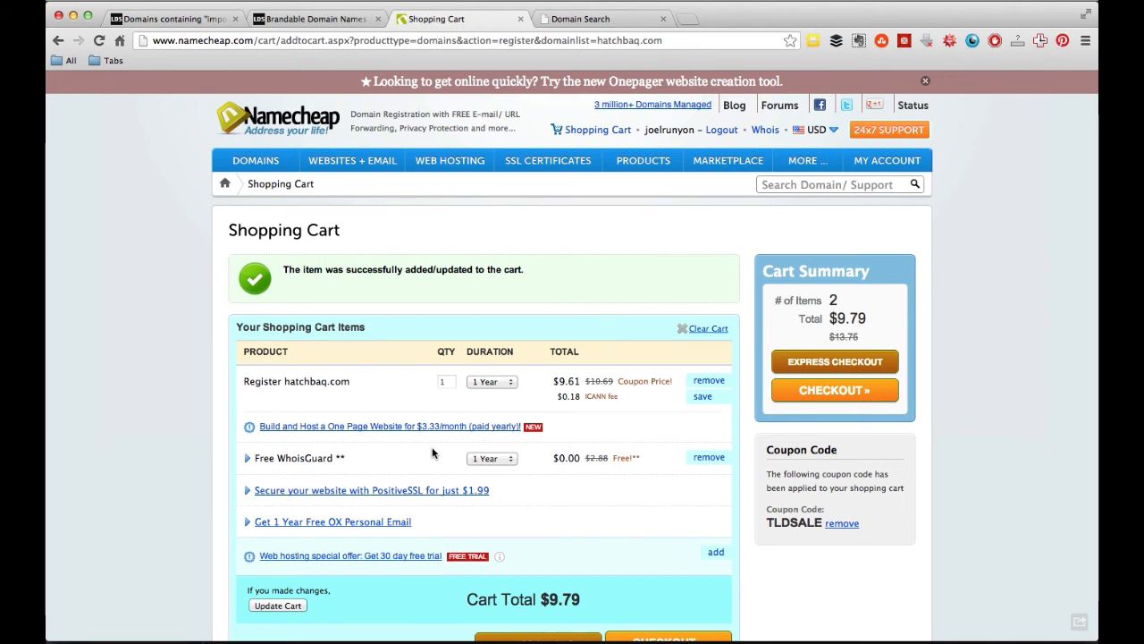
mouse_move(395, 470)
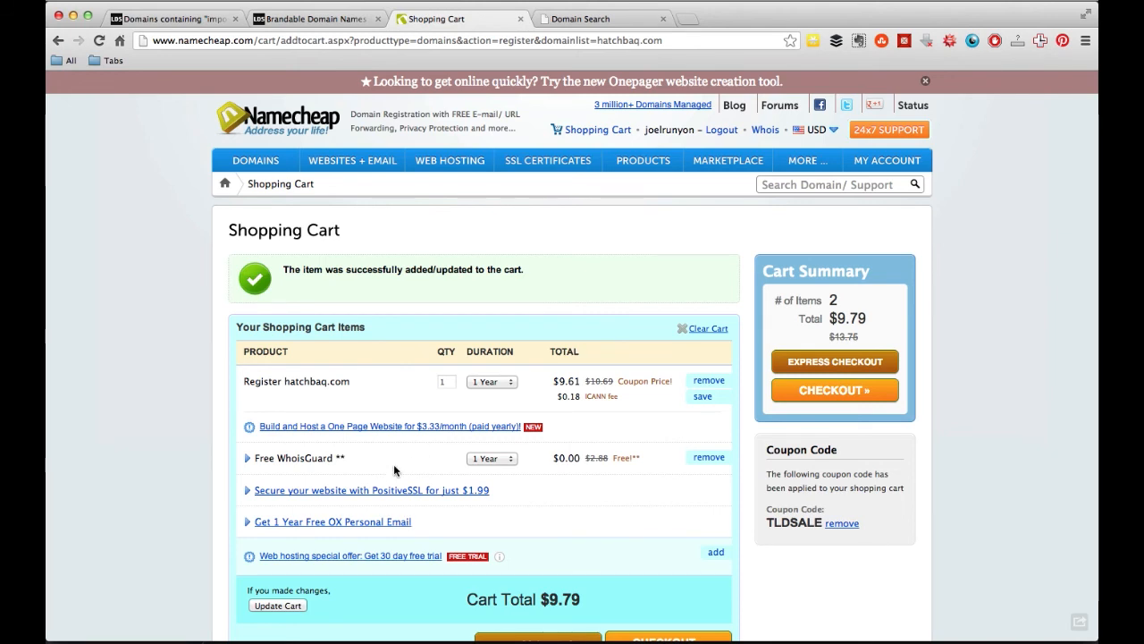
mouse_move(654, 211)
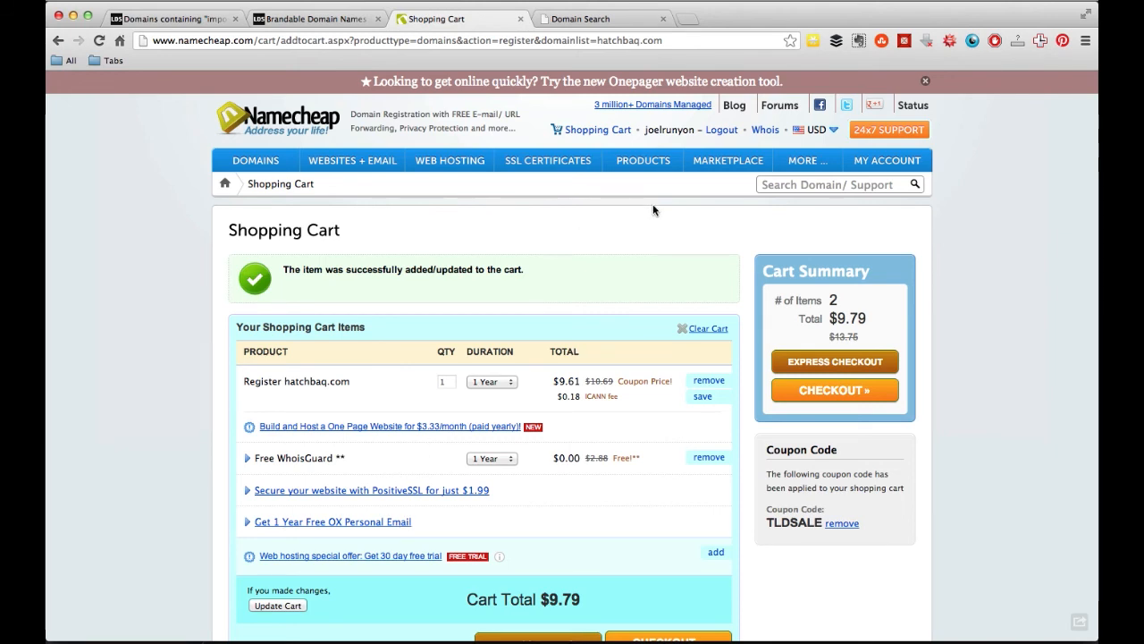
scroll(down, 3)
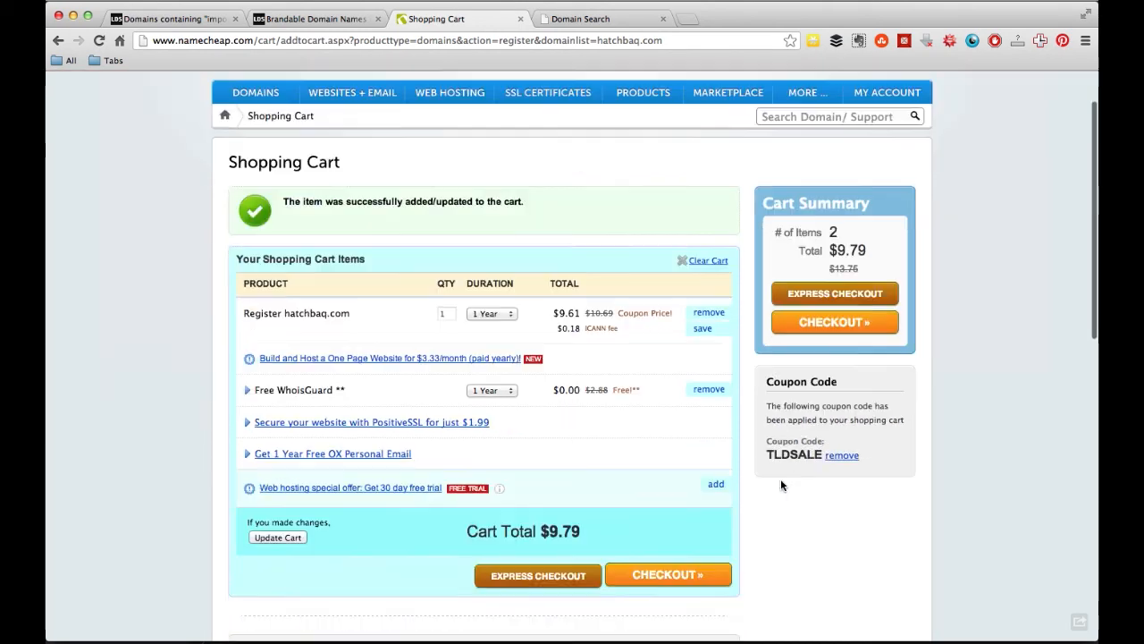
scroll(down, 3)
text(namecheap)
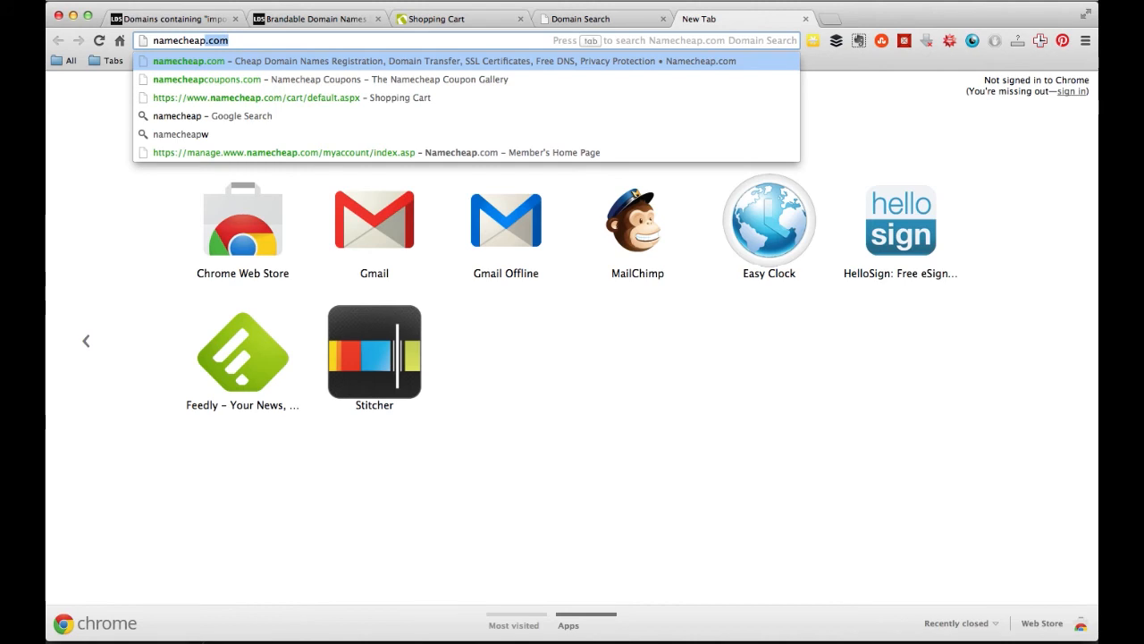
Check namecheapcoupons.com for the April 2013 TLDSALE code, then return to the cart
click(207, 79)
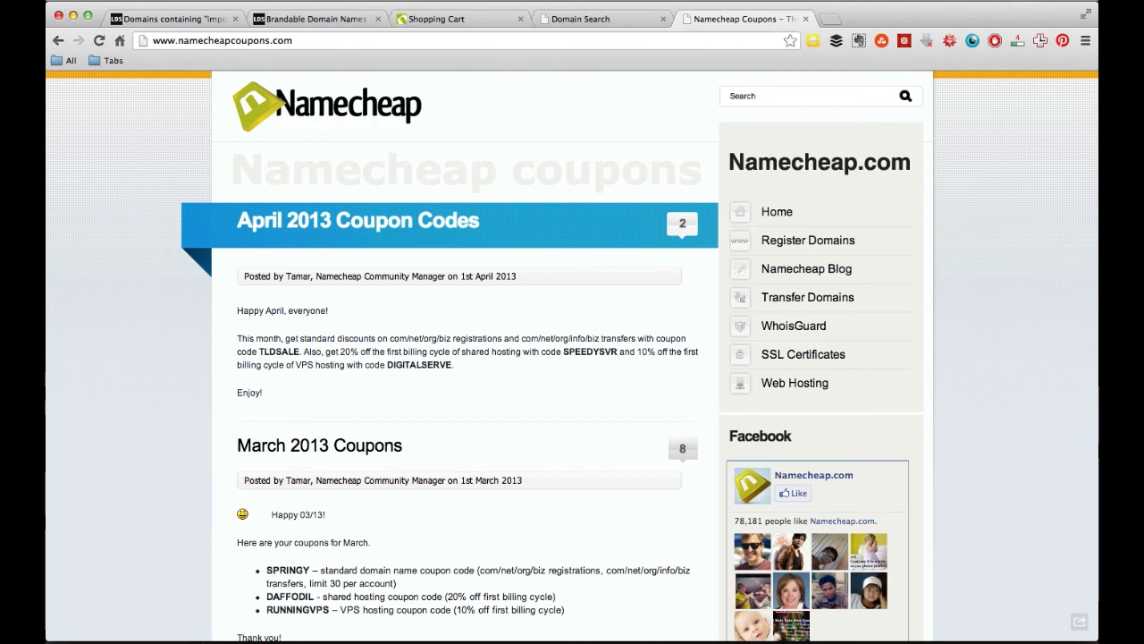
click(439, 18)
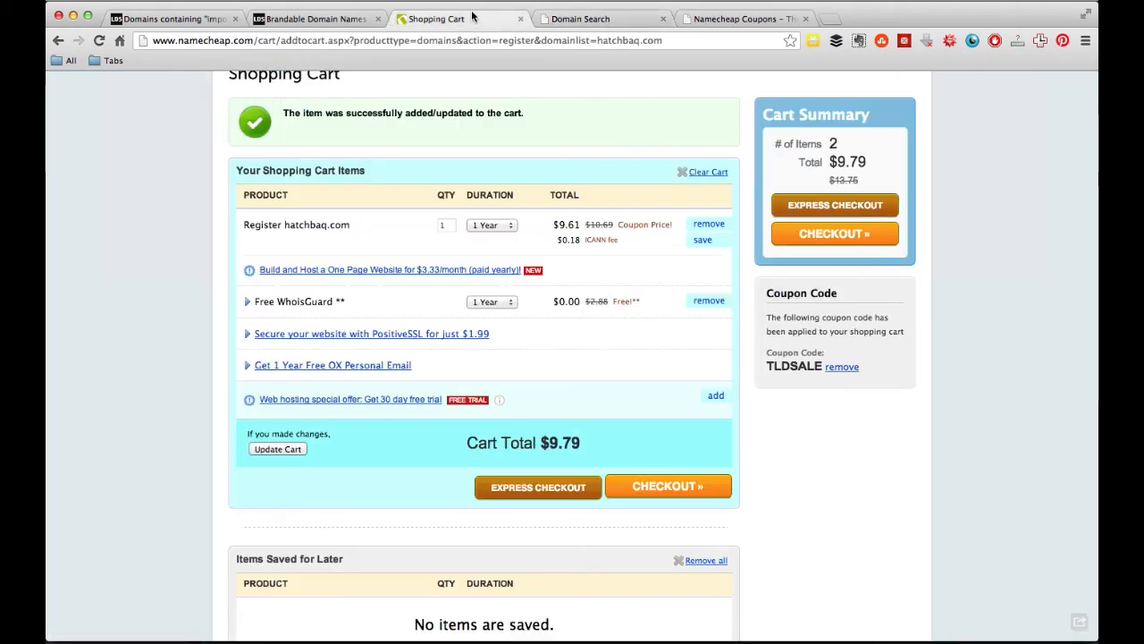
mouse_move(790, 322)
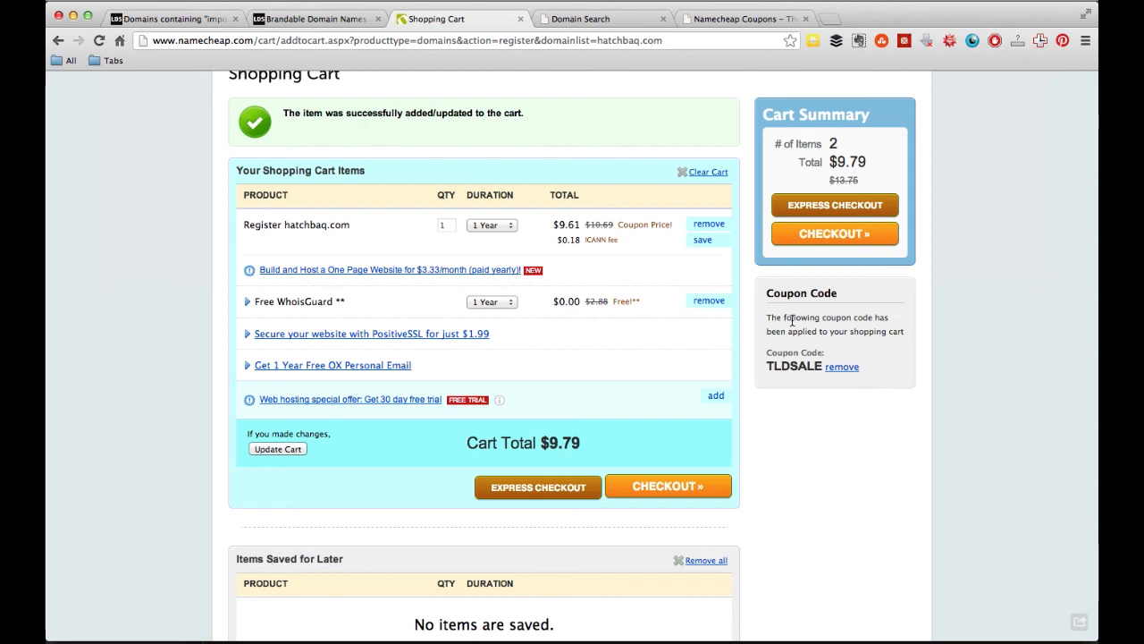
mouse_move(765, 336)
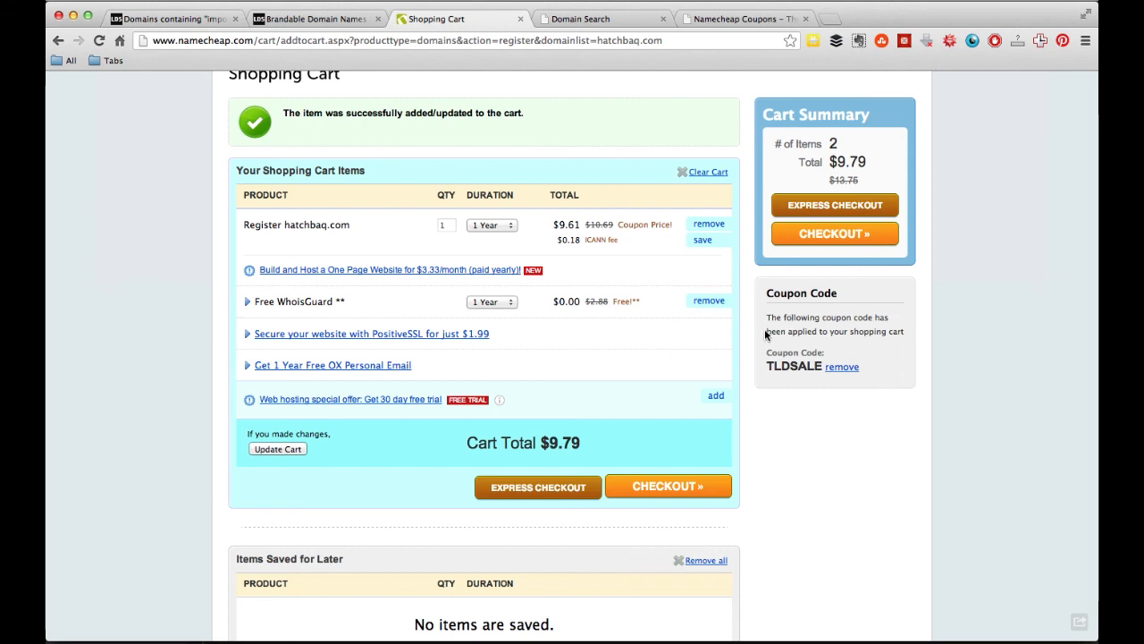
mouse_move(776, 39)
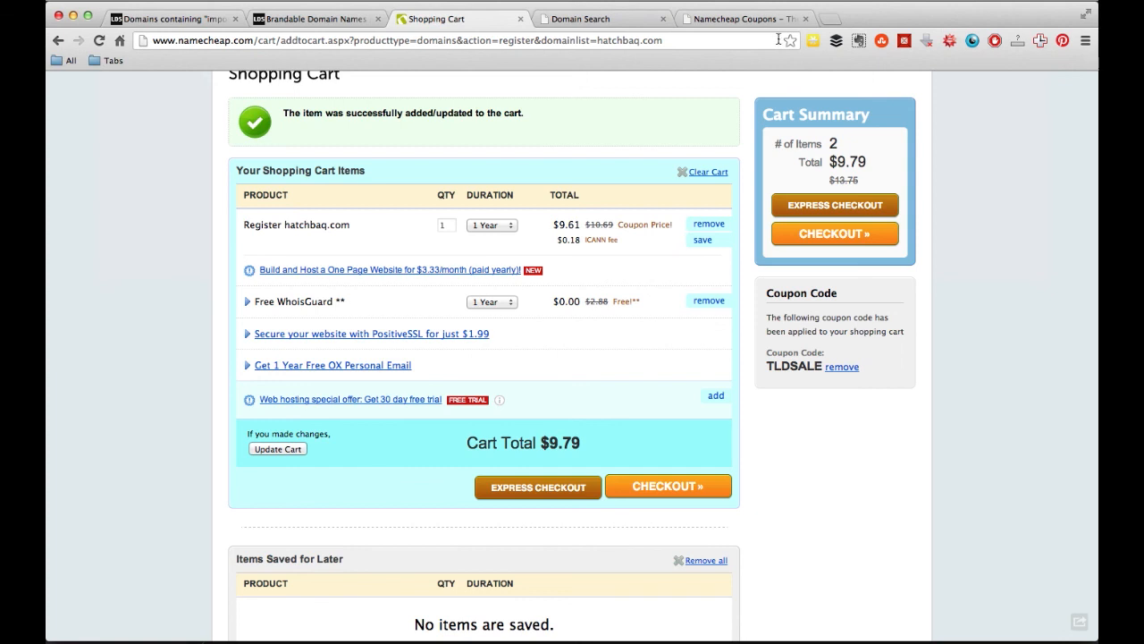
mouse_move(718, 139)
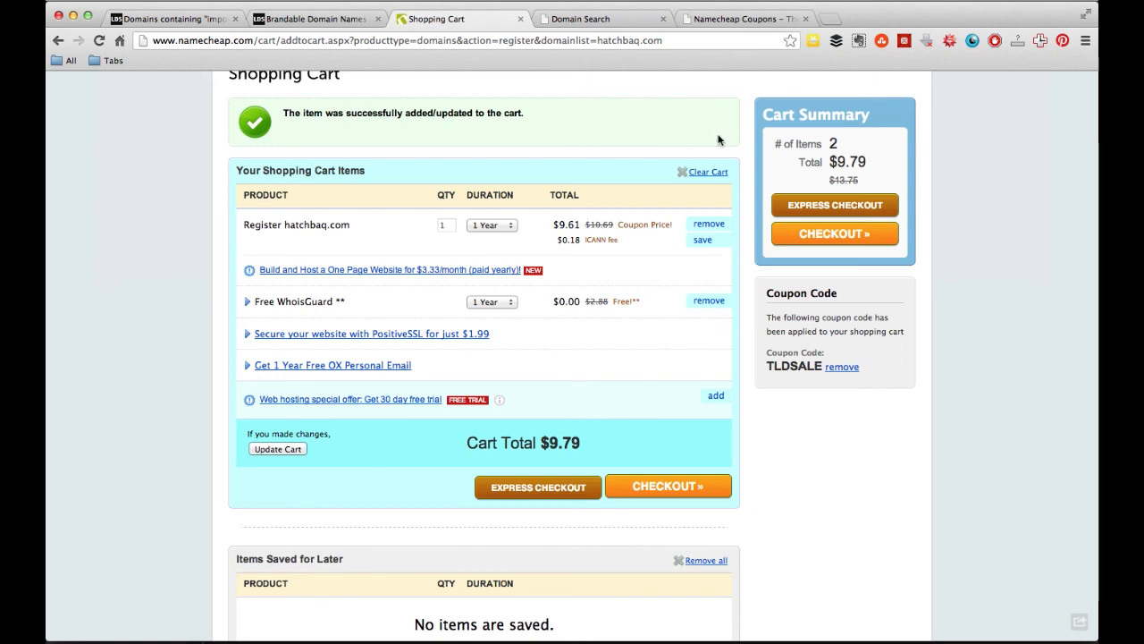
mouse_move(637, 193)
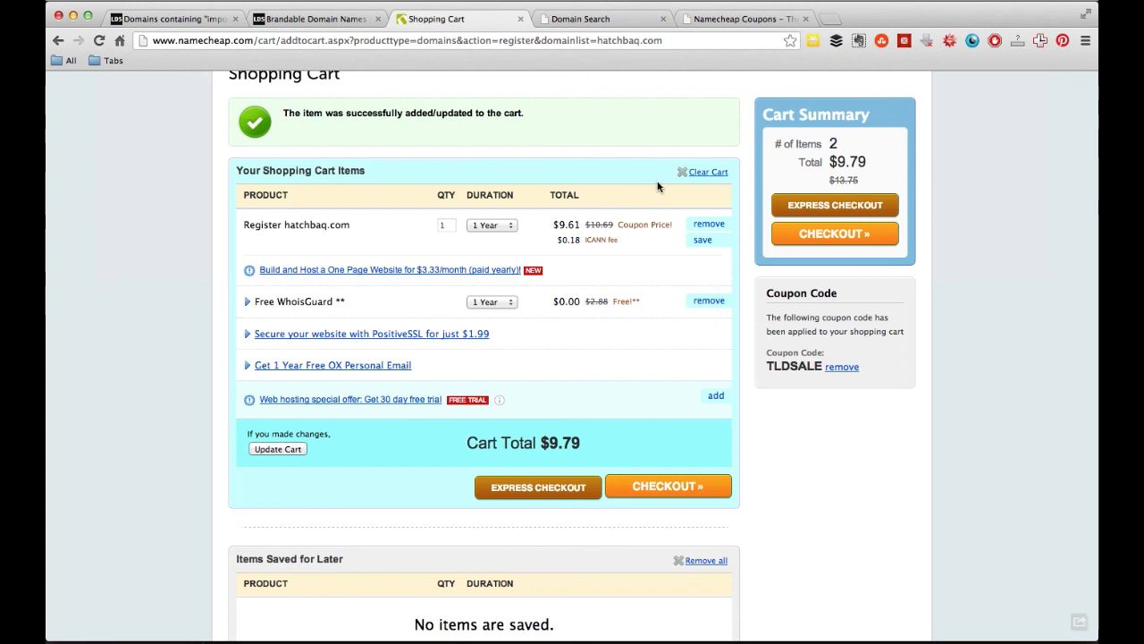
mouse_move(608, 270)
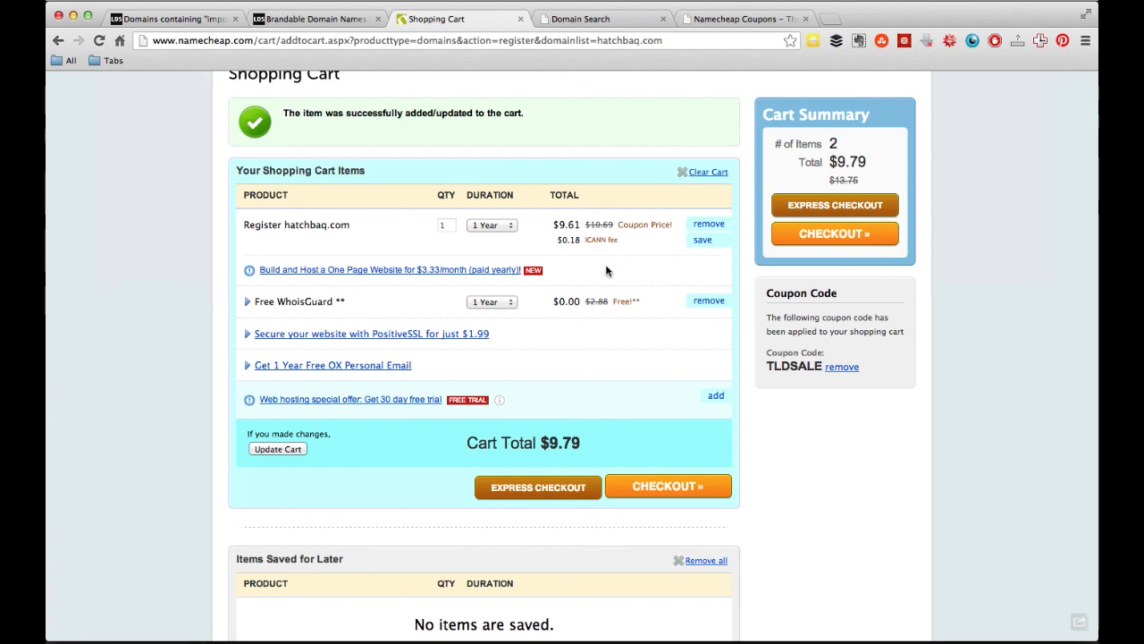